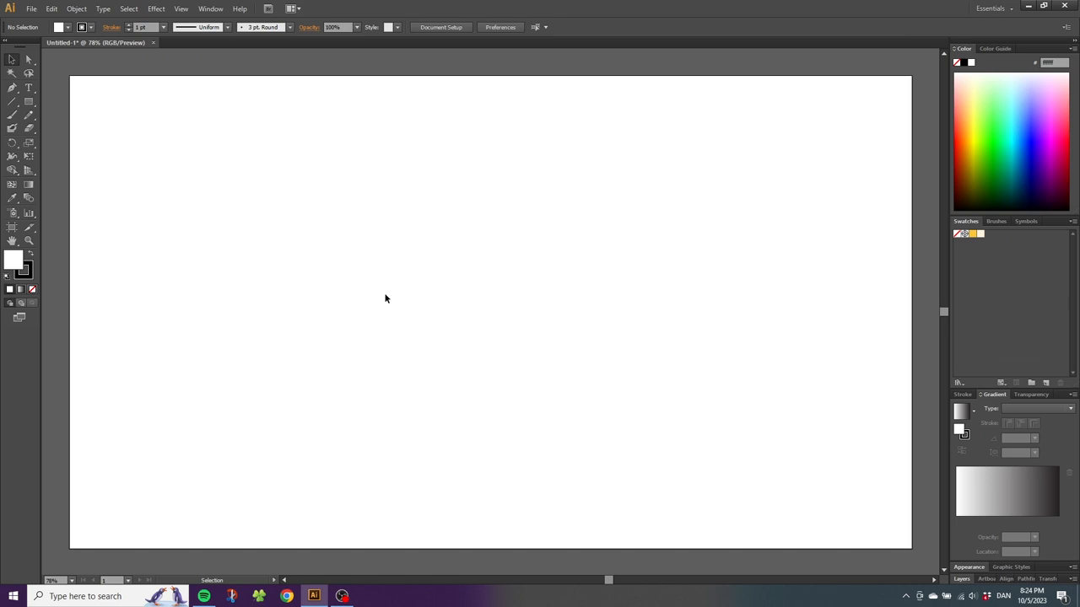
mouse_move(184, 27)
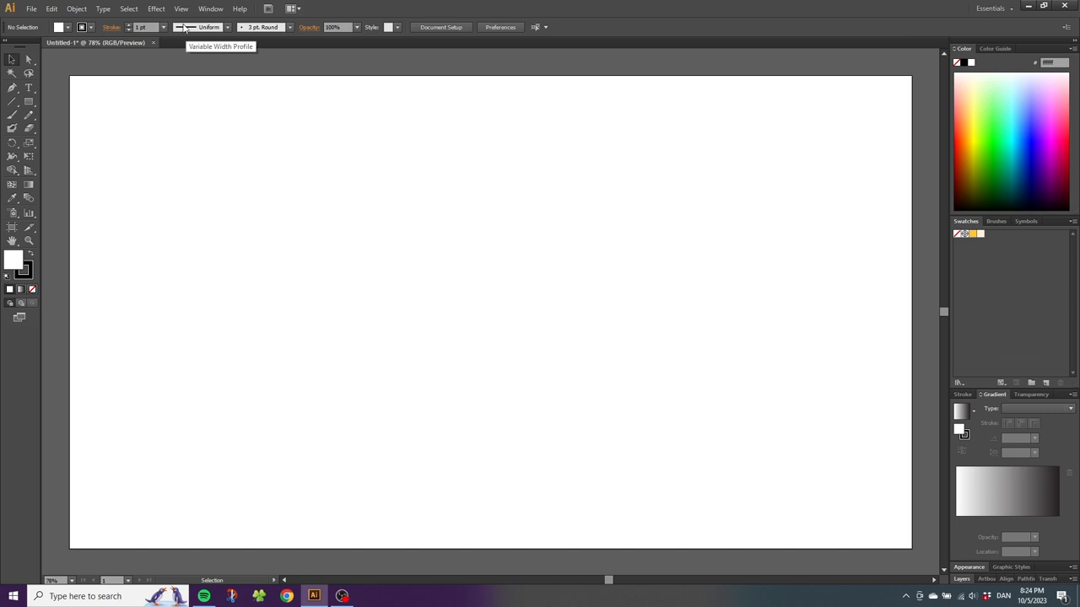
Turn on the document grid from the View menu so it overlays the blank artboard
click(181, 8)
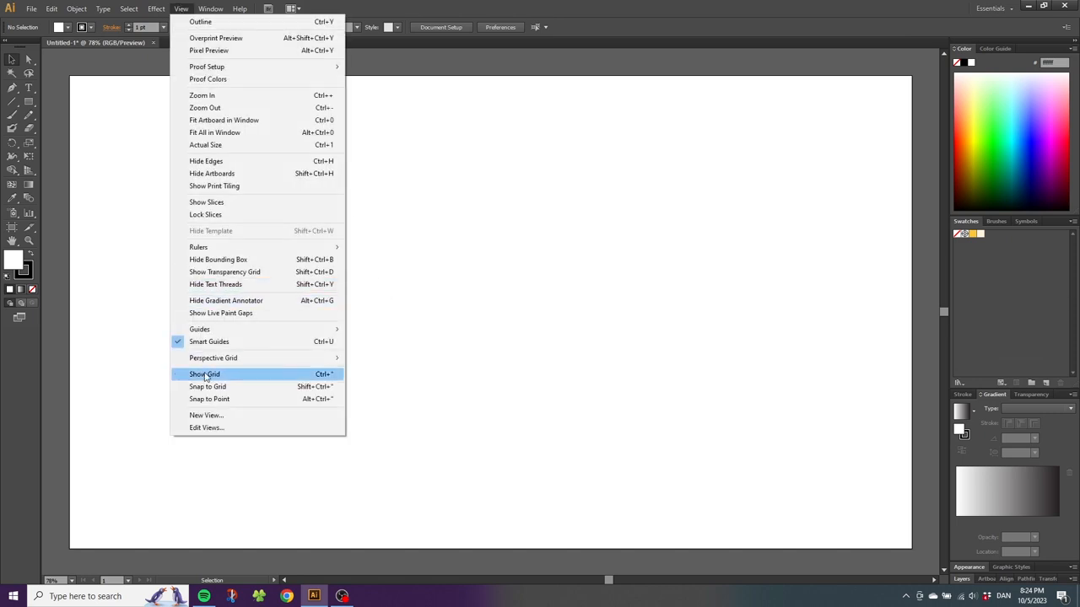
click(204, 375)
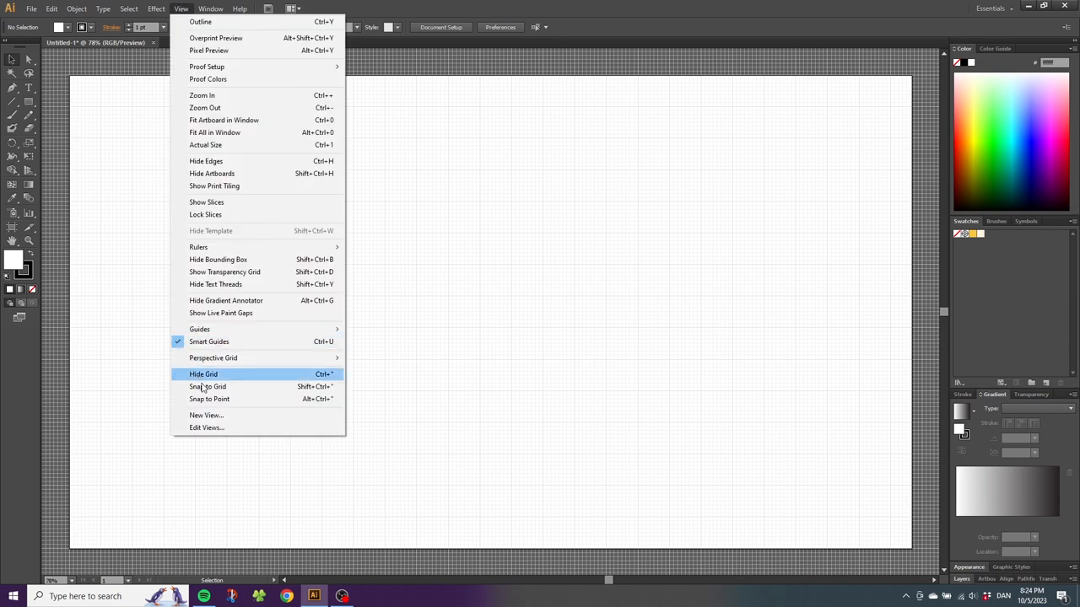
click(202, 375)
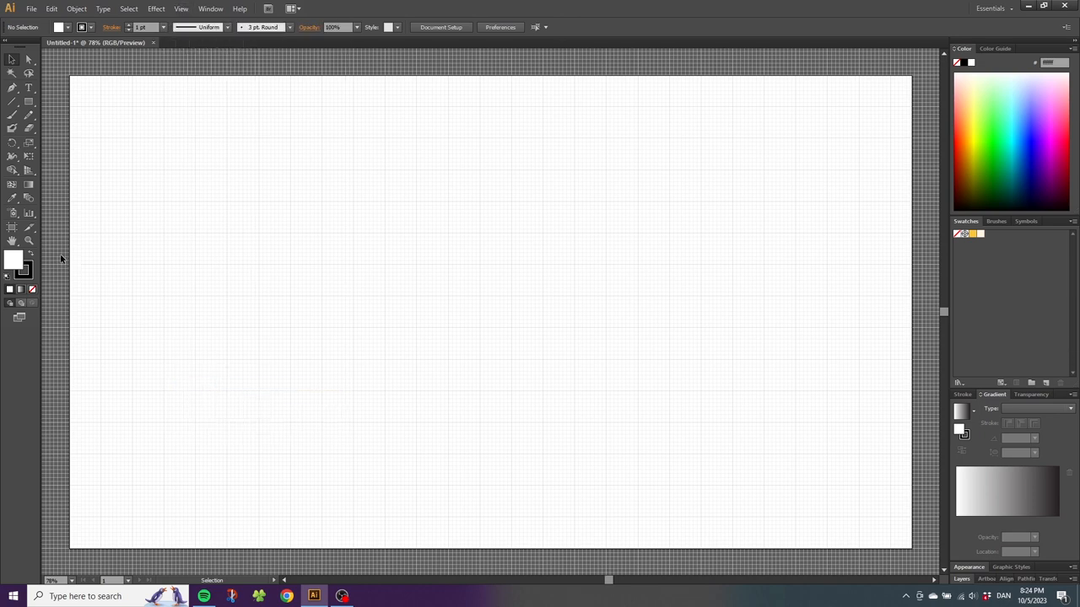
Zoom into the artboard centre and switch to the Ellipse tool for the large outlined circle
drag(334, 191, 617, 381)
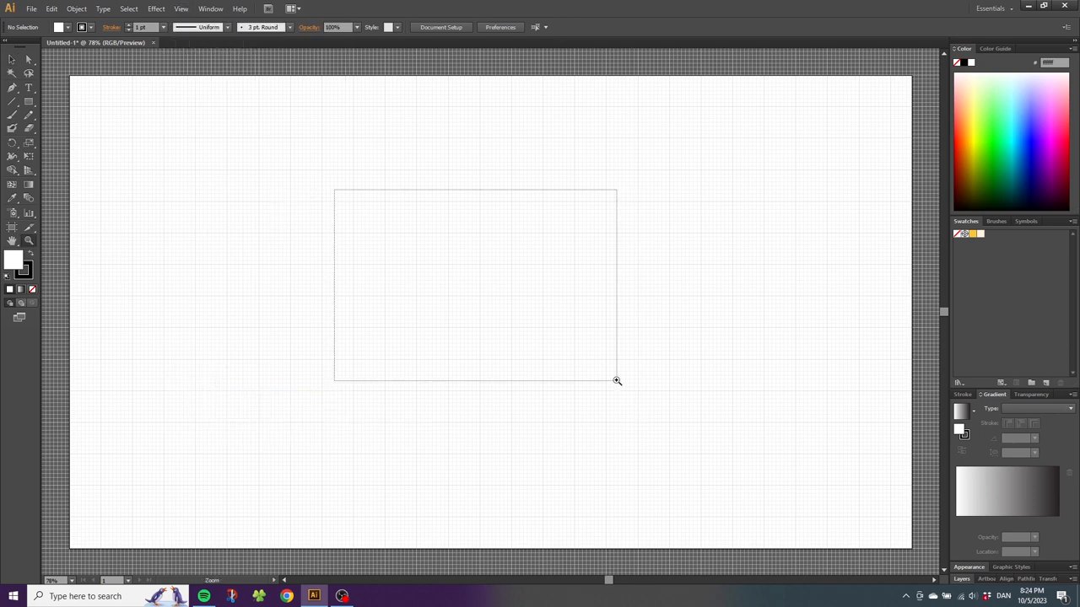
click(27, 101)
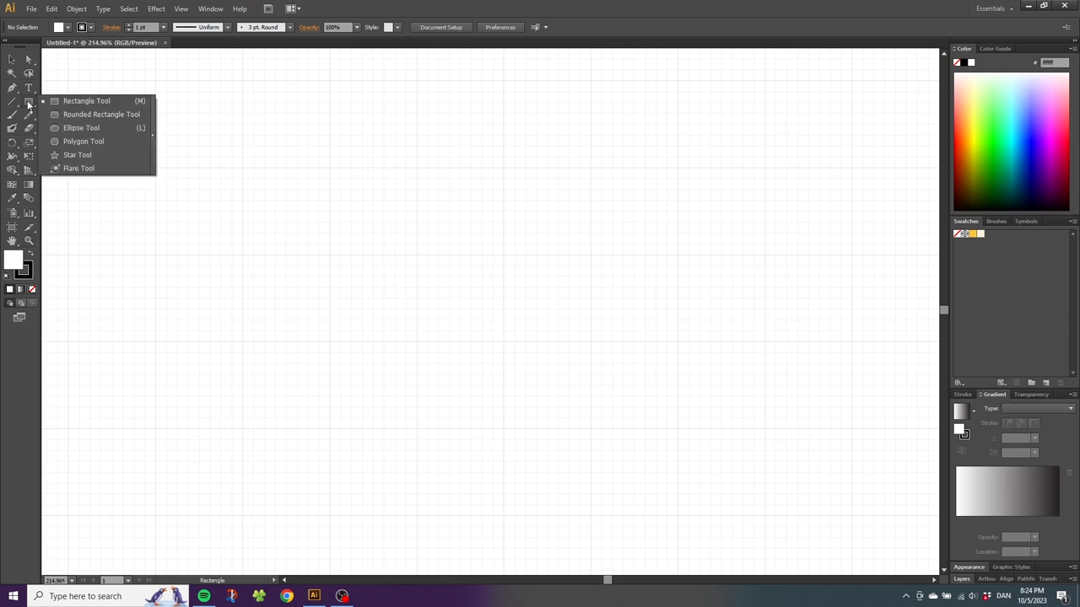
click(81, 128)
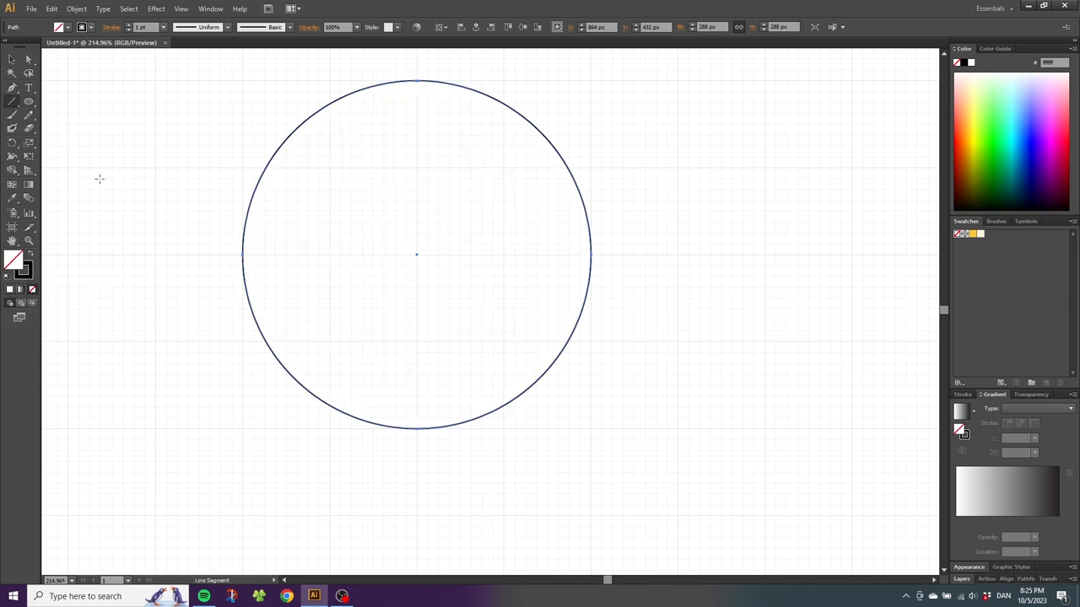
mouse_move(155, 257)
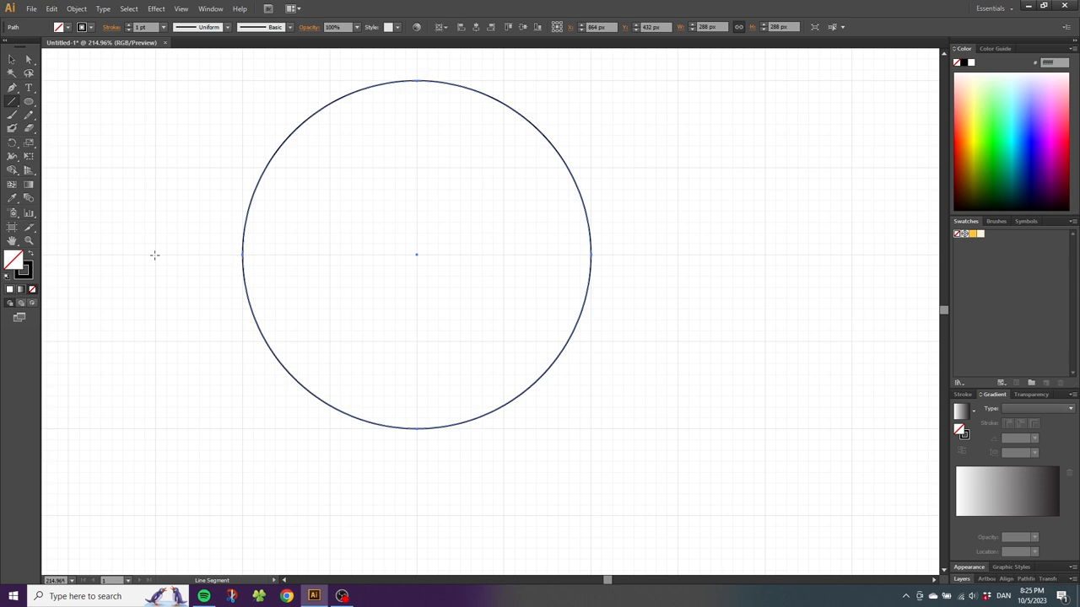
Draw a horizontal line through the circle's centre and rotate-copy it by 360/10 to form ten spokes
drag(155, 253, 678, 253)
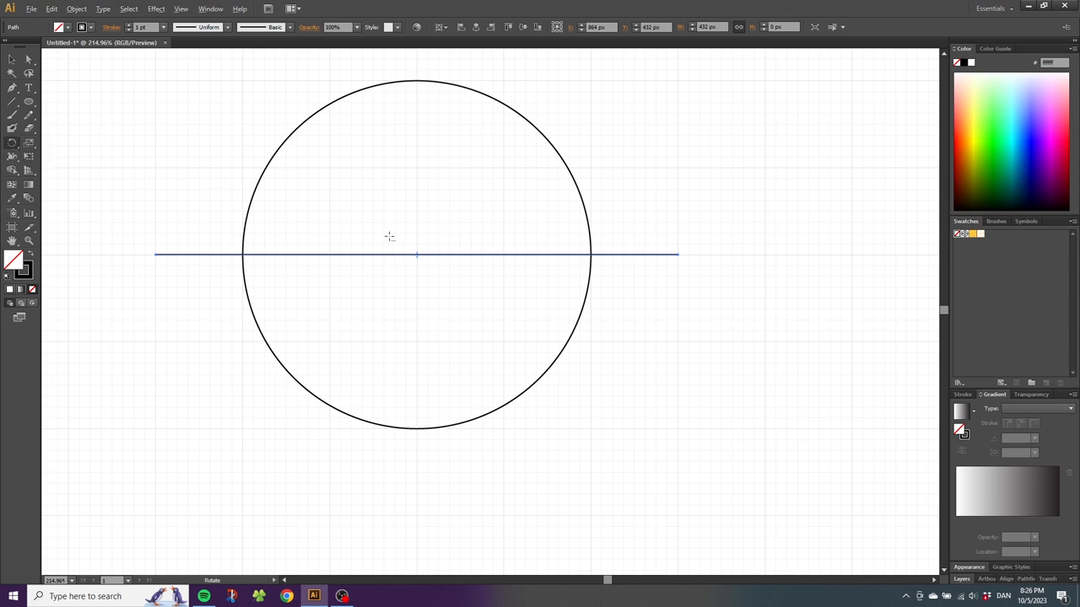
mouse_move(419, 256)
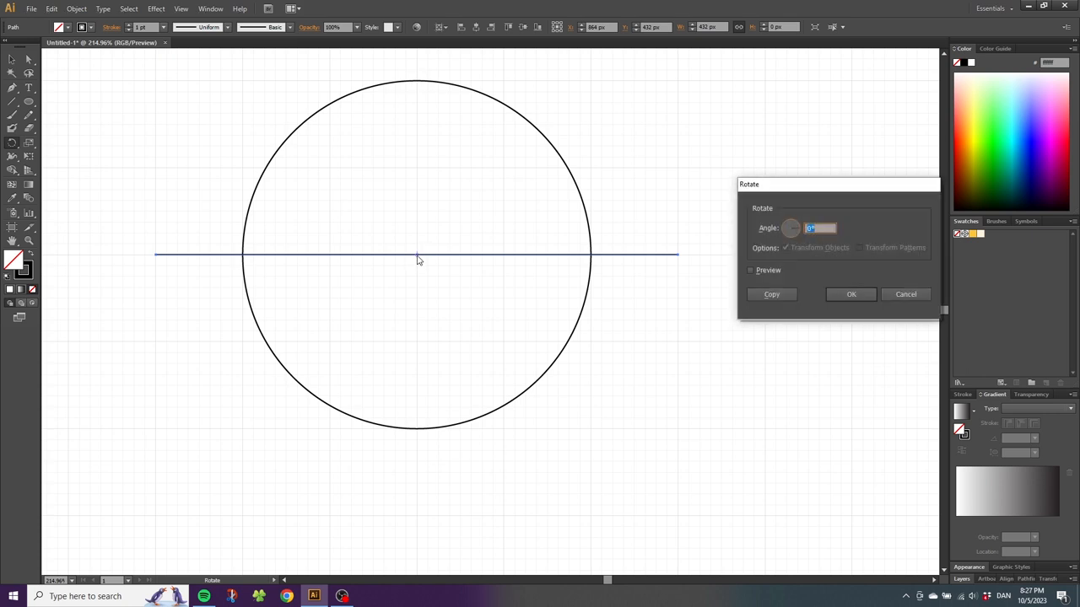
mouse_move(519, 159)
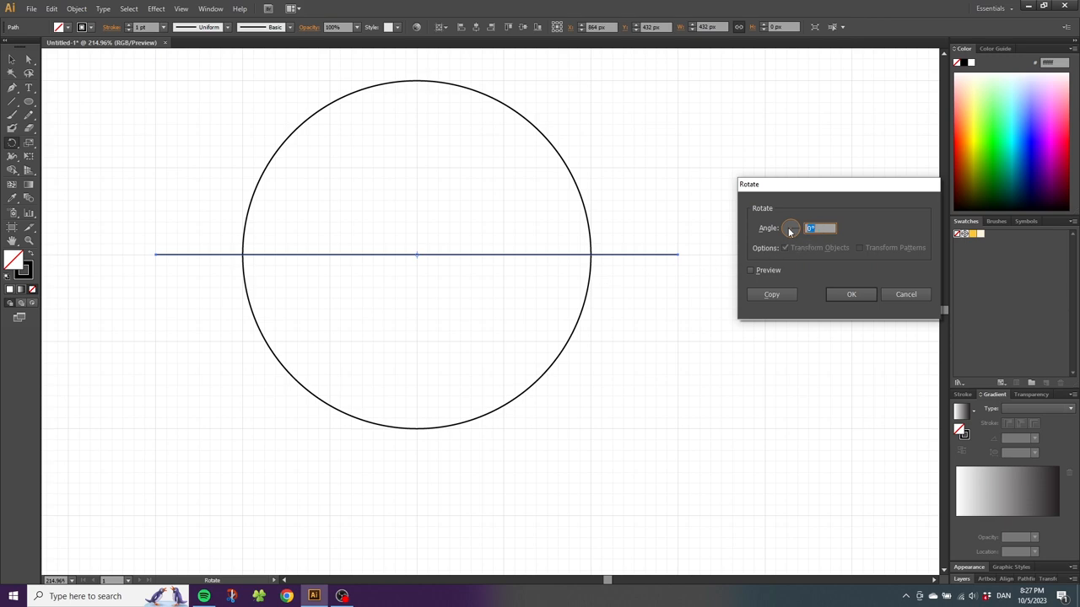
text(360)
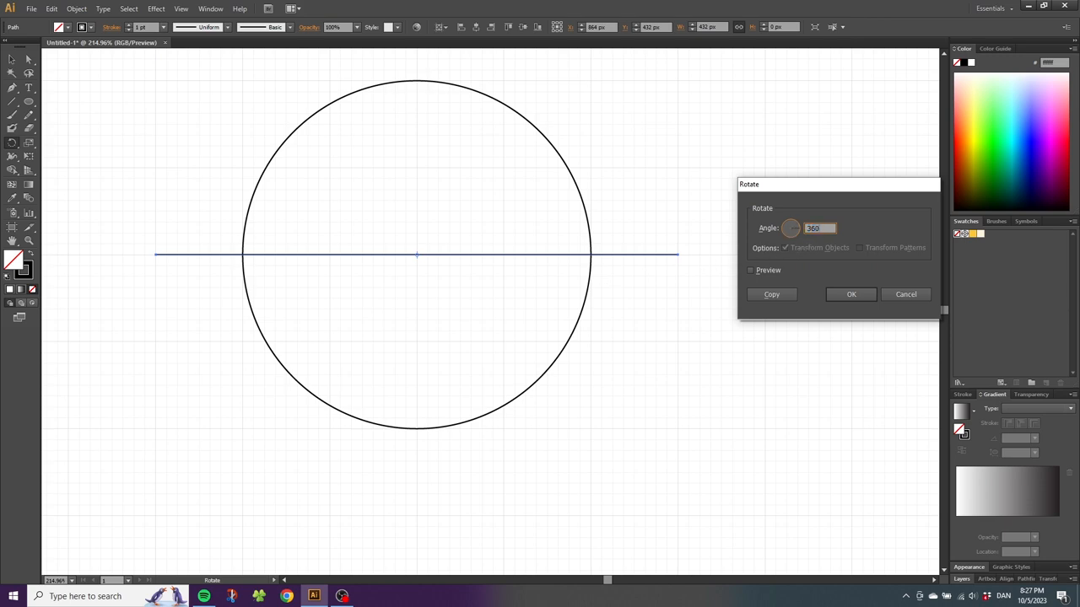
text(/5)
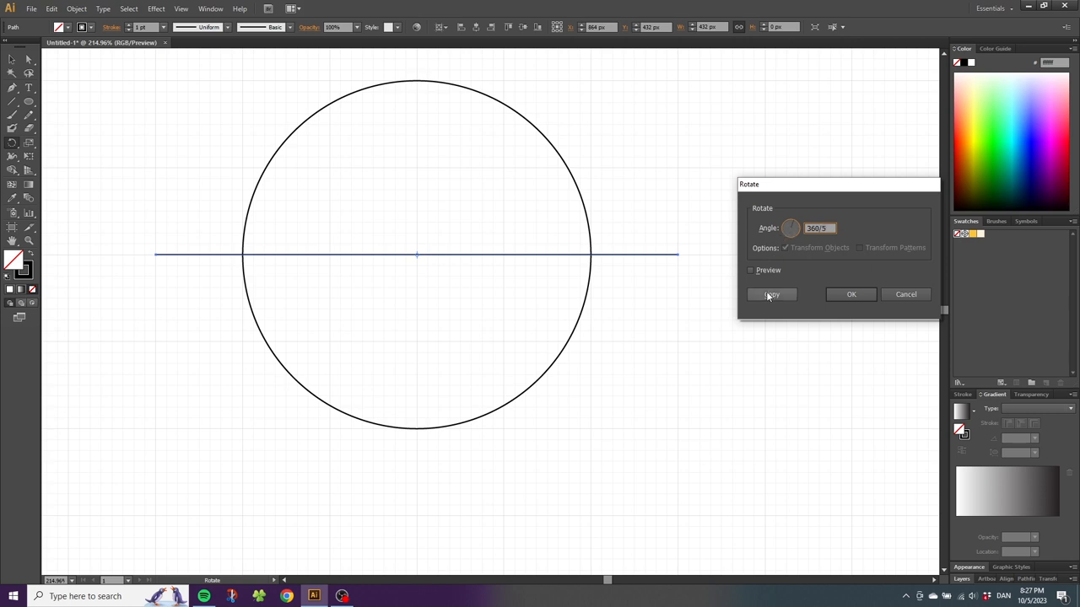
click(769, 294)
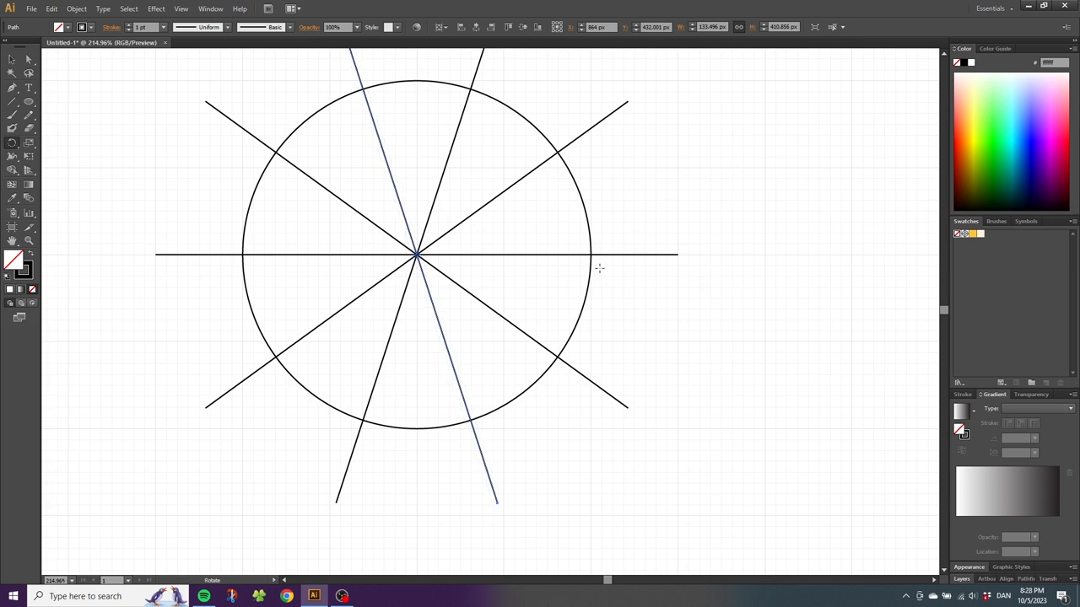
mouse_move(493, 196)
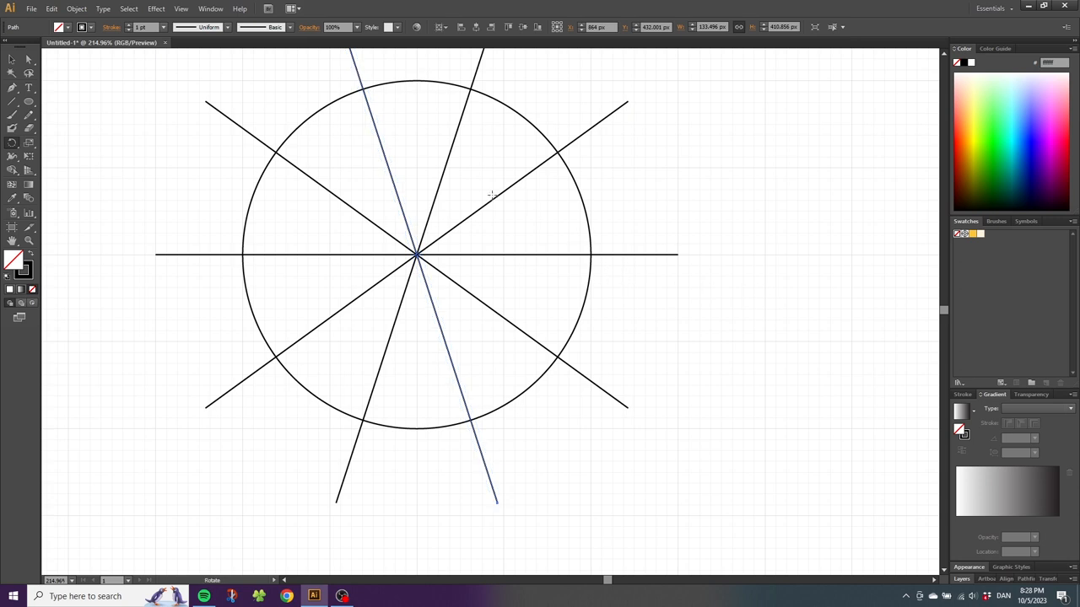
mouse_move(337, 167)
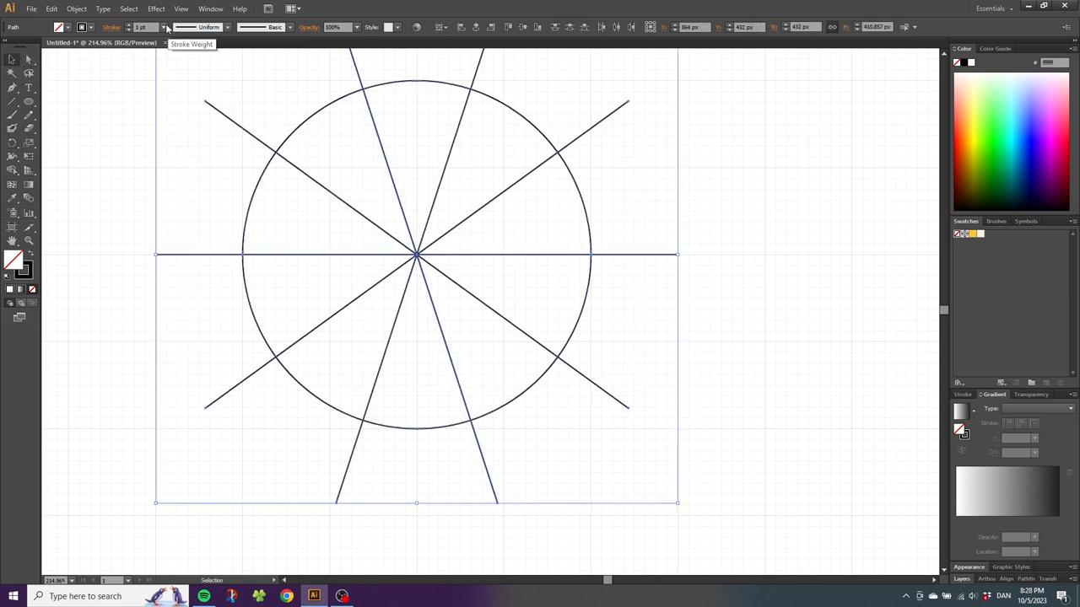
Give the selected circle and spokes a much heavier stroke weight
click(165, 27)
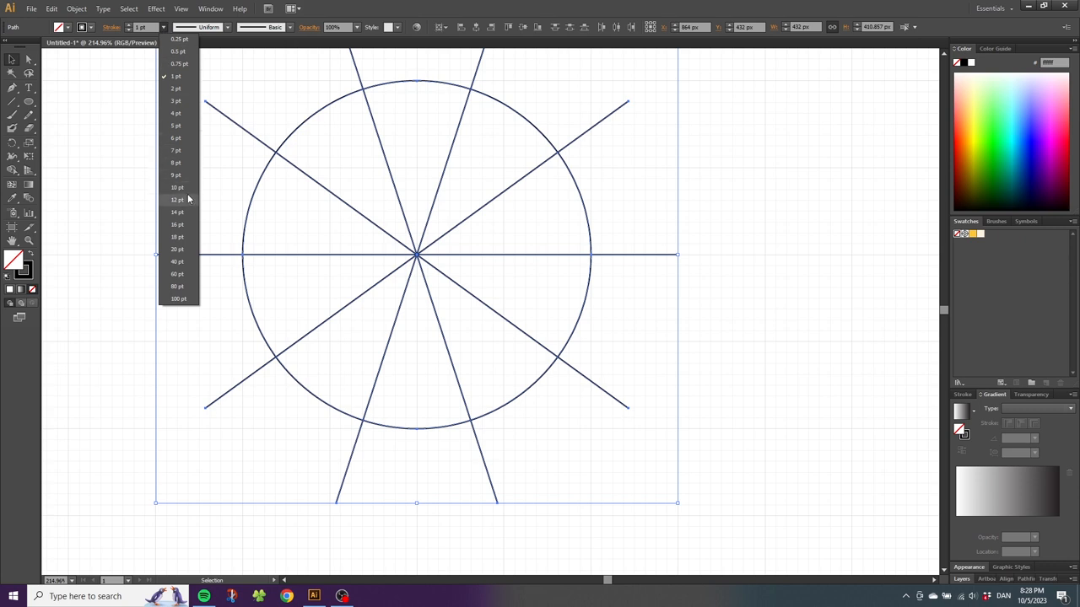
click(176, 187)
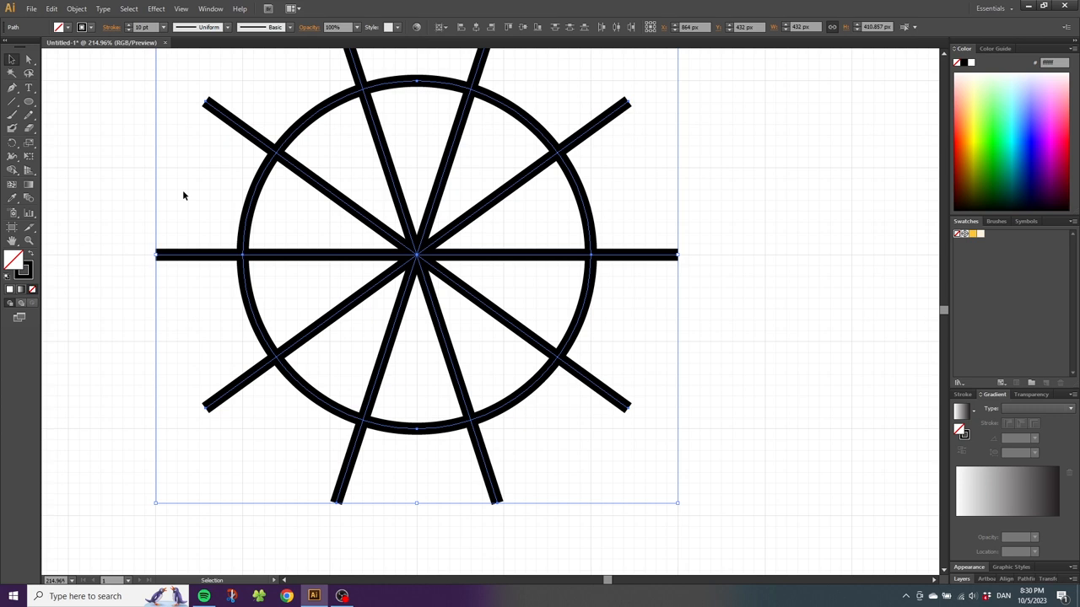
mouse_move(425, 135)
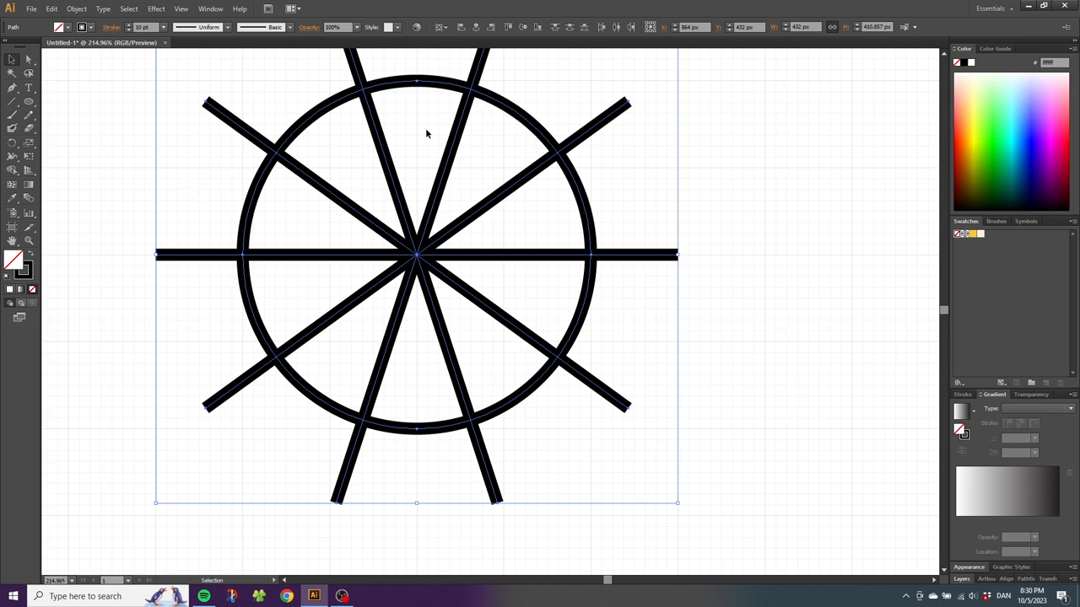
Expand fill and stroke into solid shapes, then ungroup the merged pieces into ten black wedges
click(76, 9)
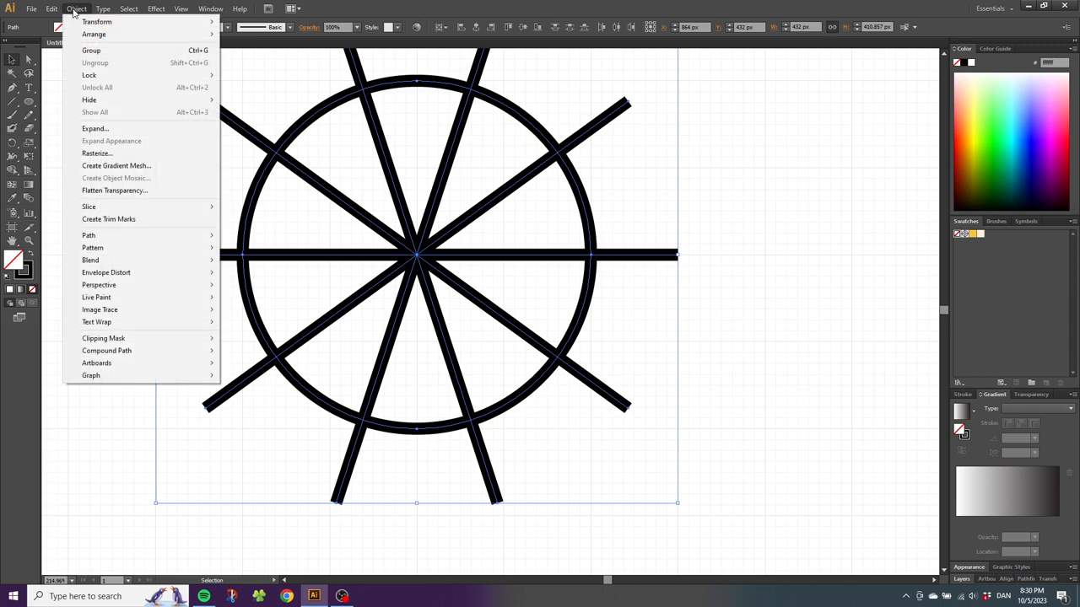
click(94, 128)
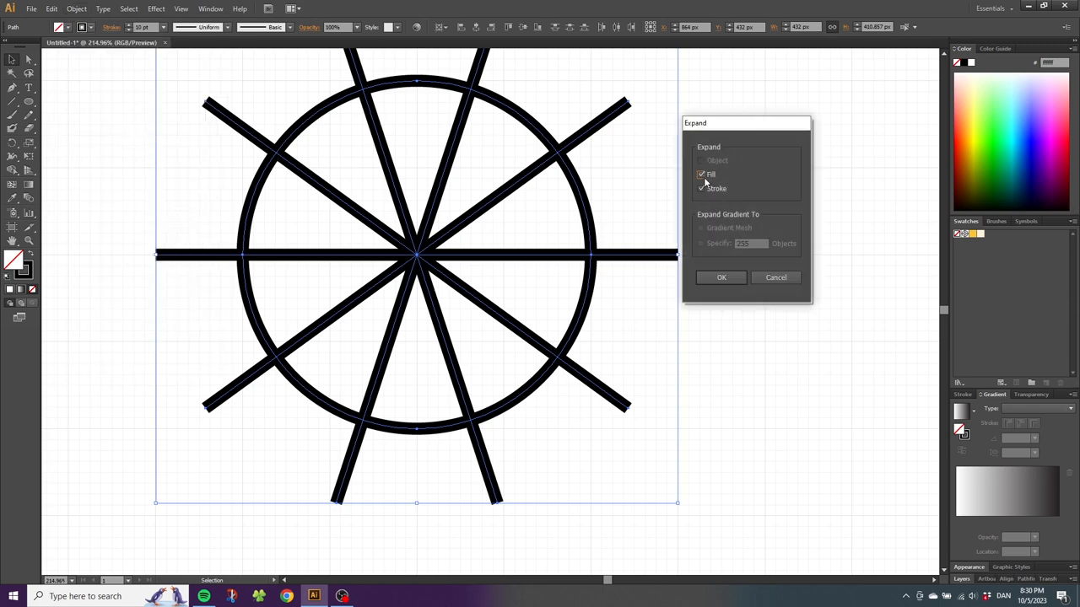
click(722, 276)
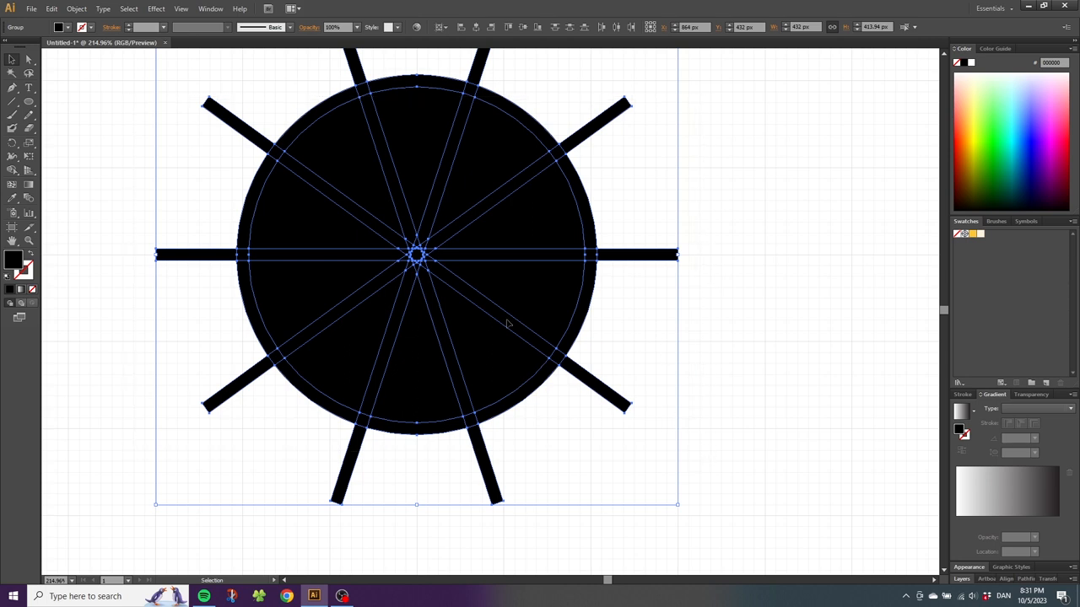
right_click(506, 320)
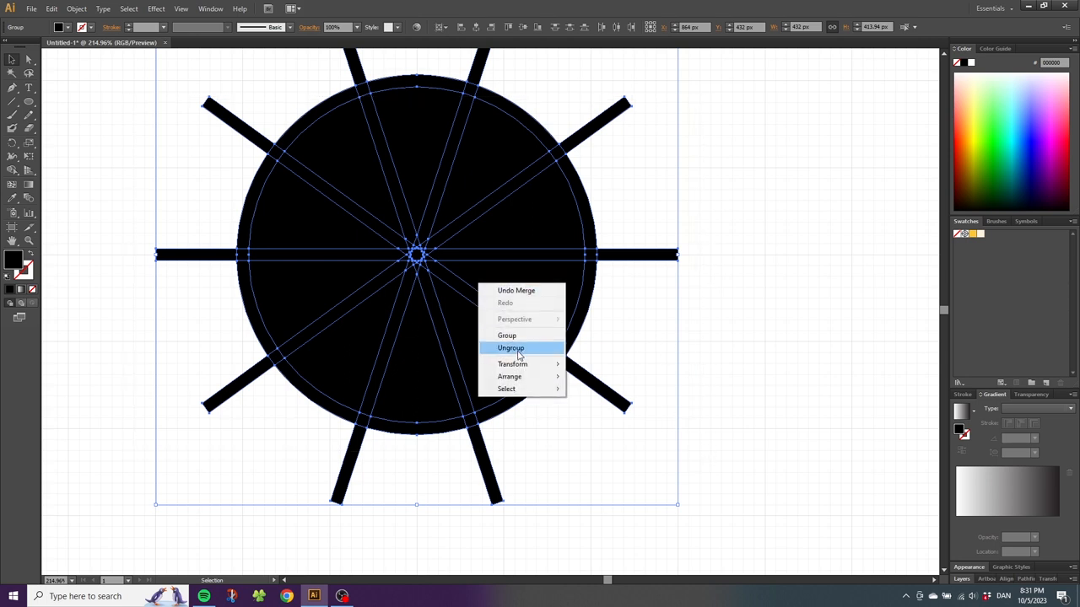
click(510, 347)
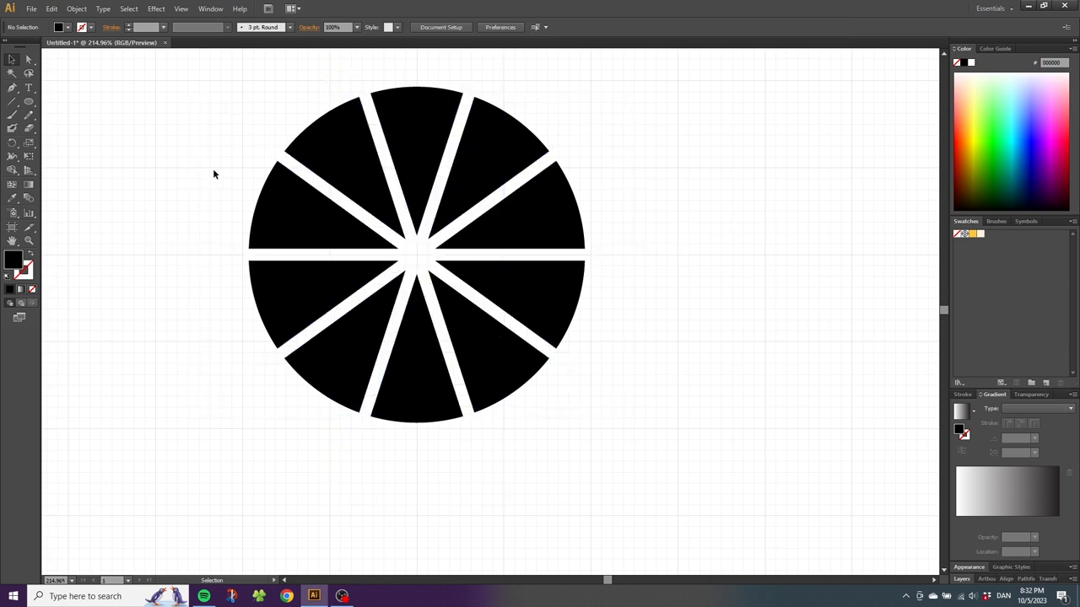
mouse_move(211, 177)
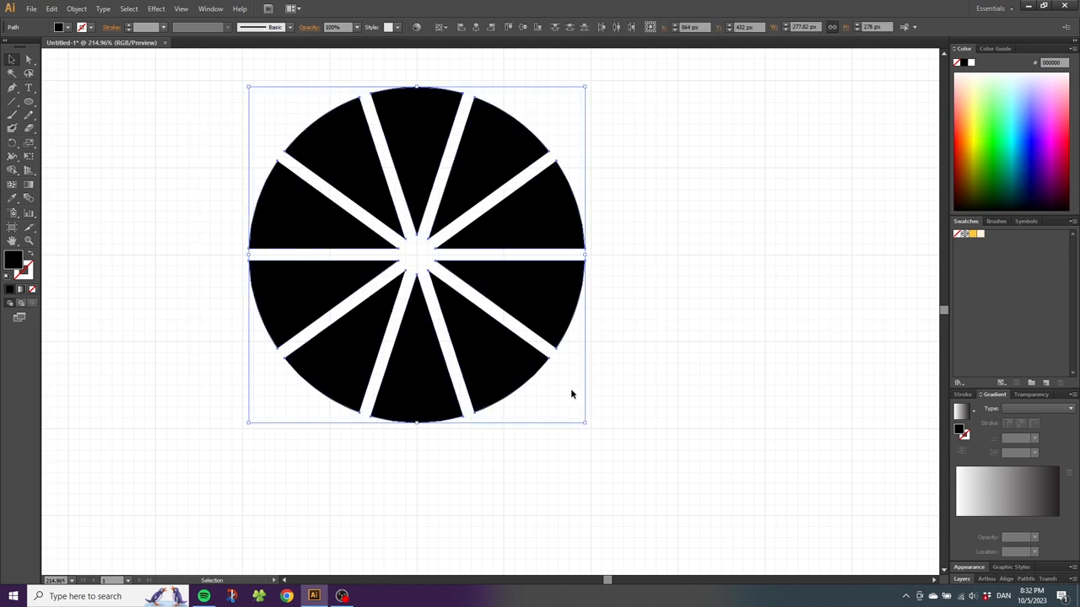
Apply Round Corners with a 15 px radius to the wedges, previewing before confirming
click(156, 8)
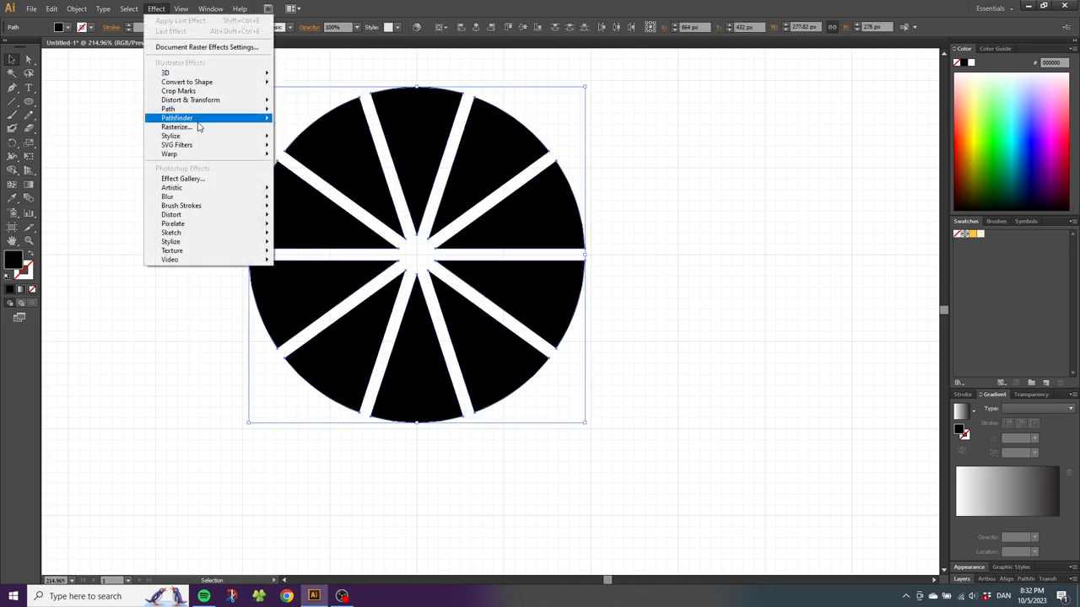
mouse_move(170, 135)
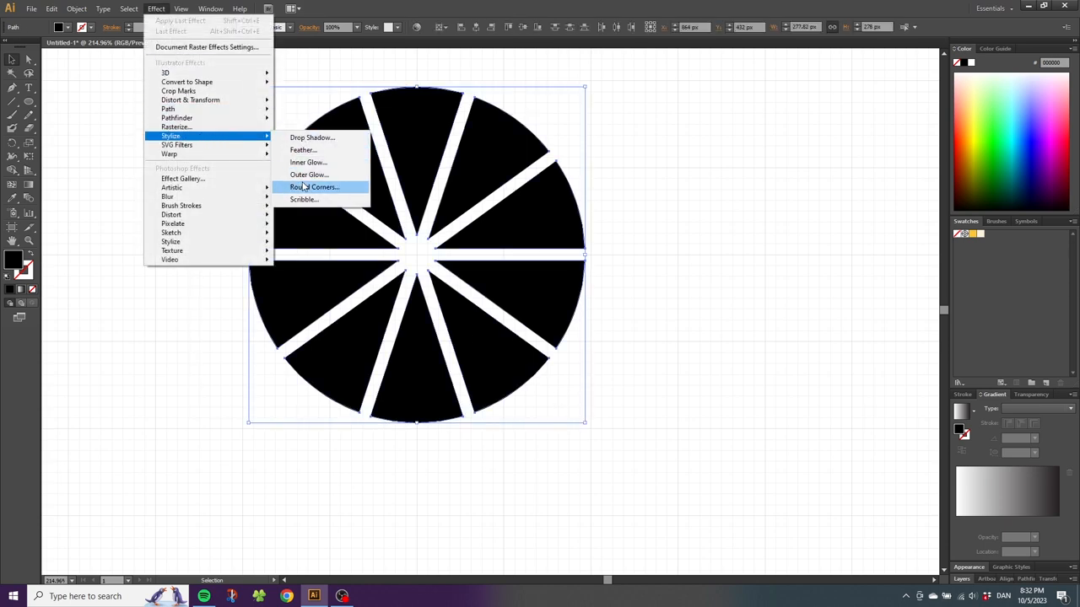
click(314, 186)
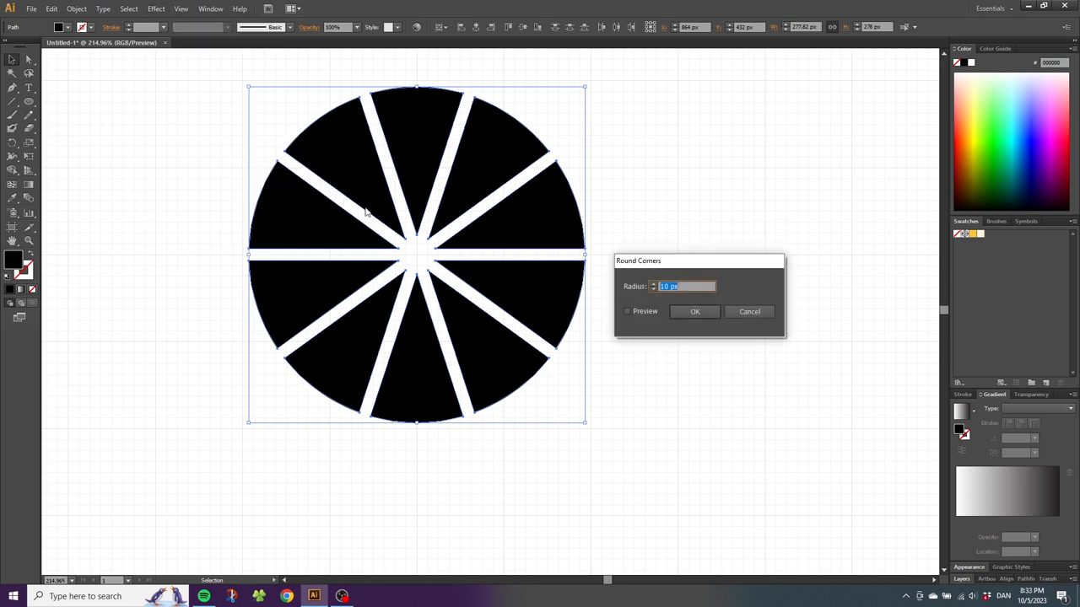
click(627, 310)
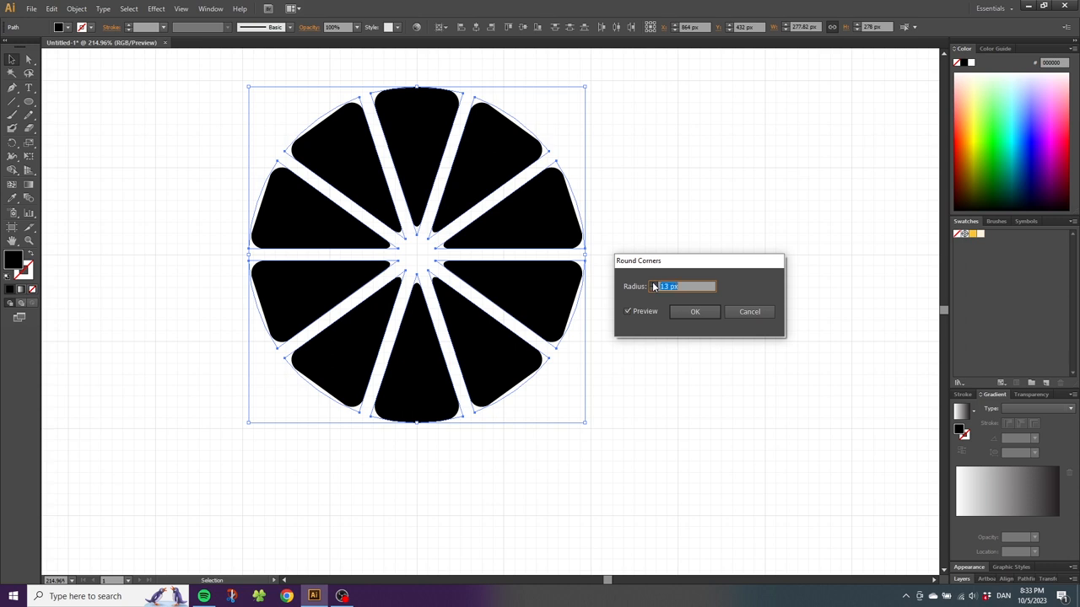
text(15)
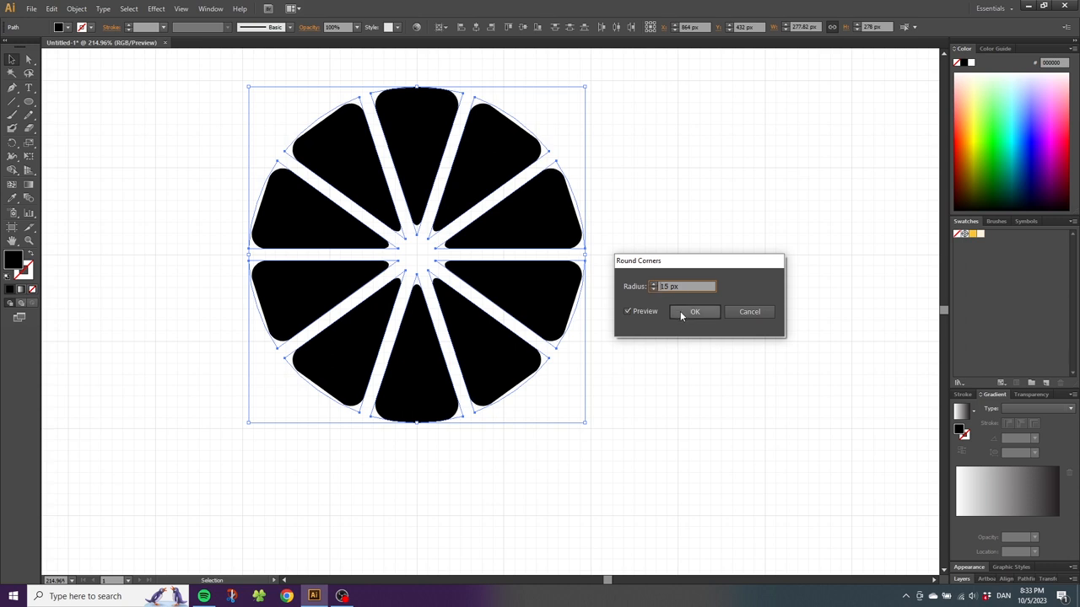
click(695, 310)
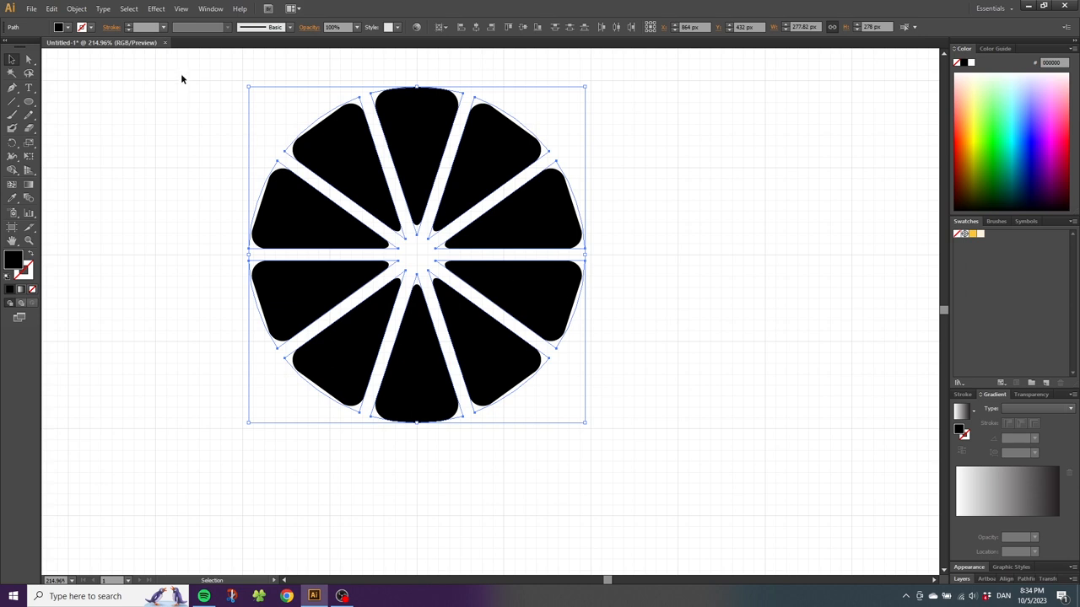
click(76, 8)
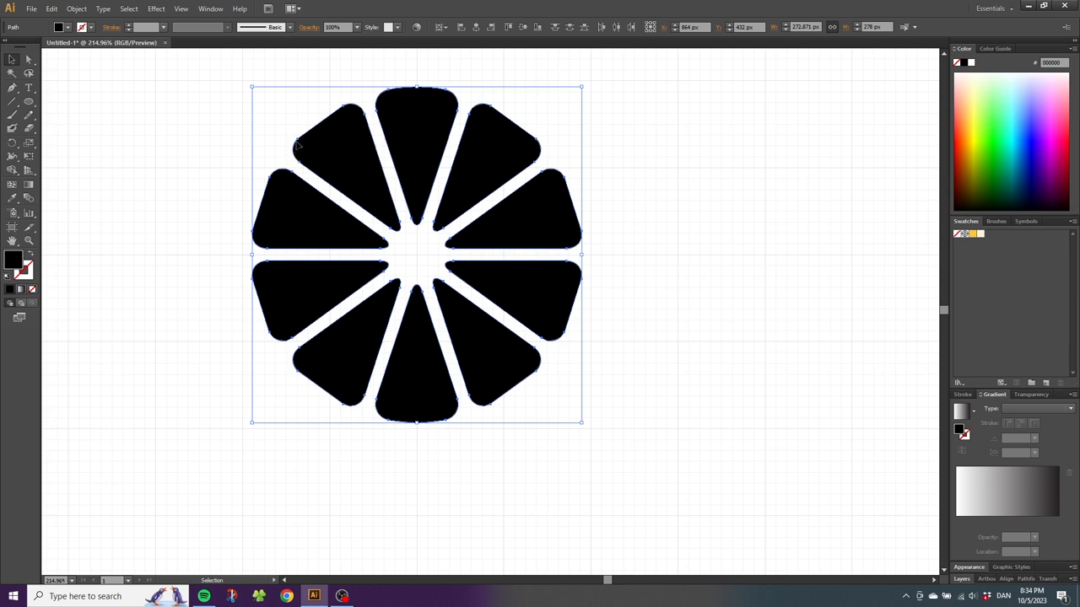
mouse_move(61, 95)
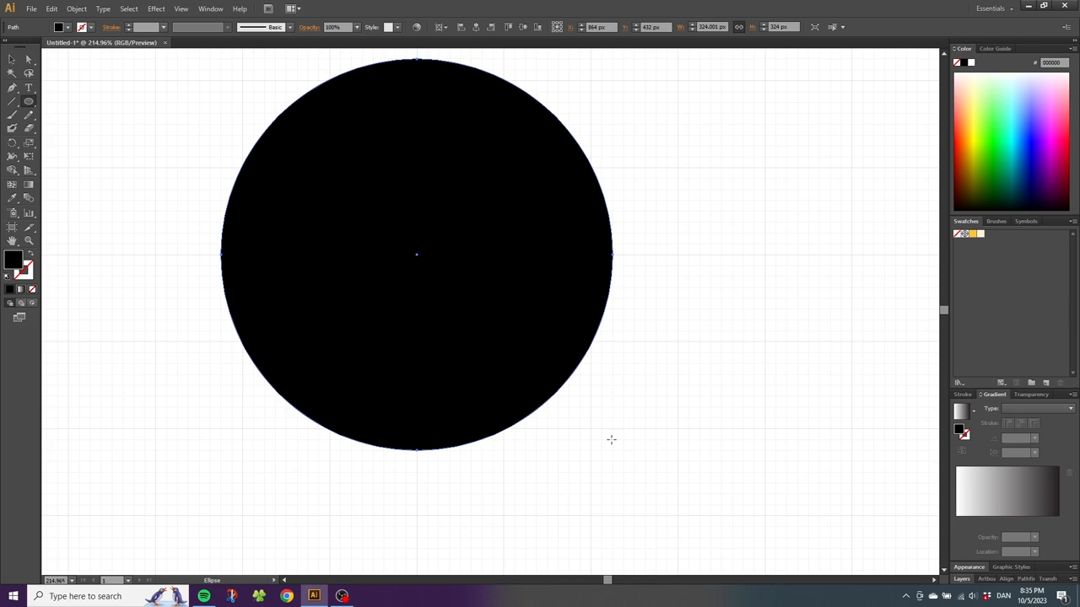
Make the new outer circle an unfilled black outline and choose a heavy stroke weight
click(30, 256)
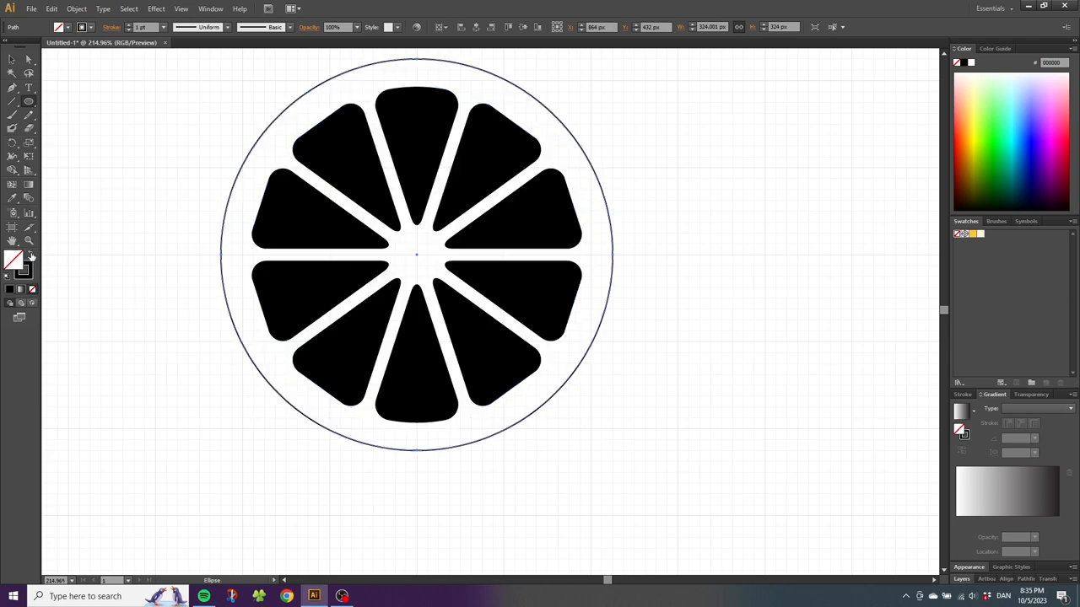
click(166, 27)
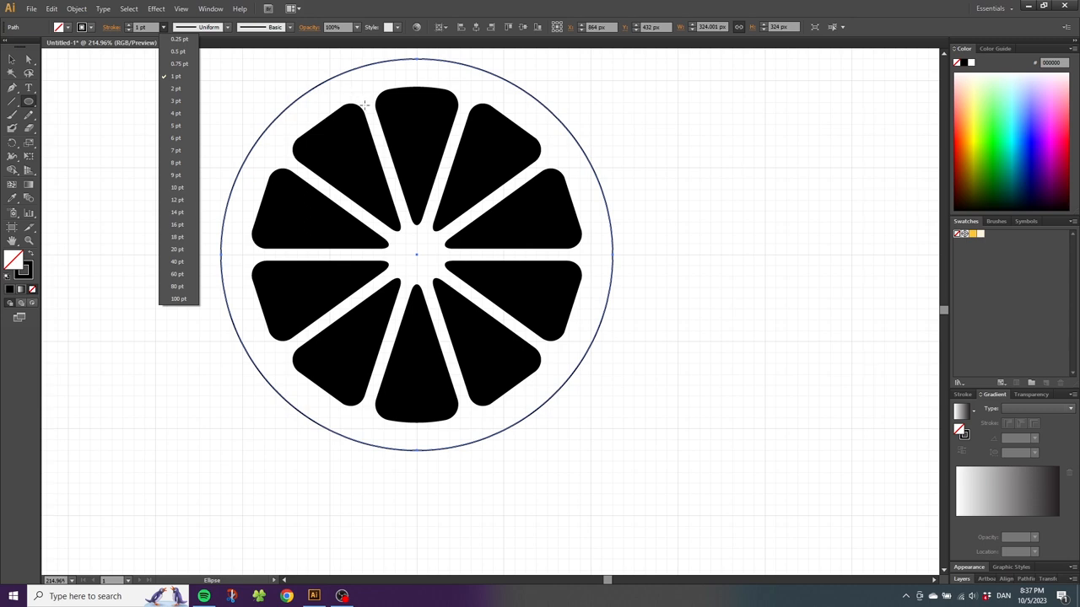
mouse_move(361, 98)
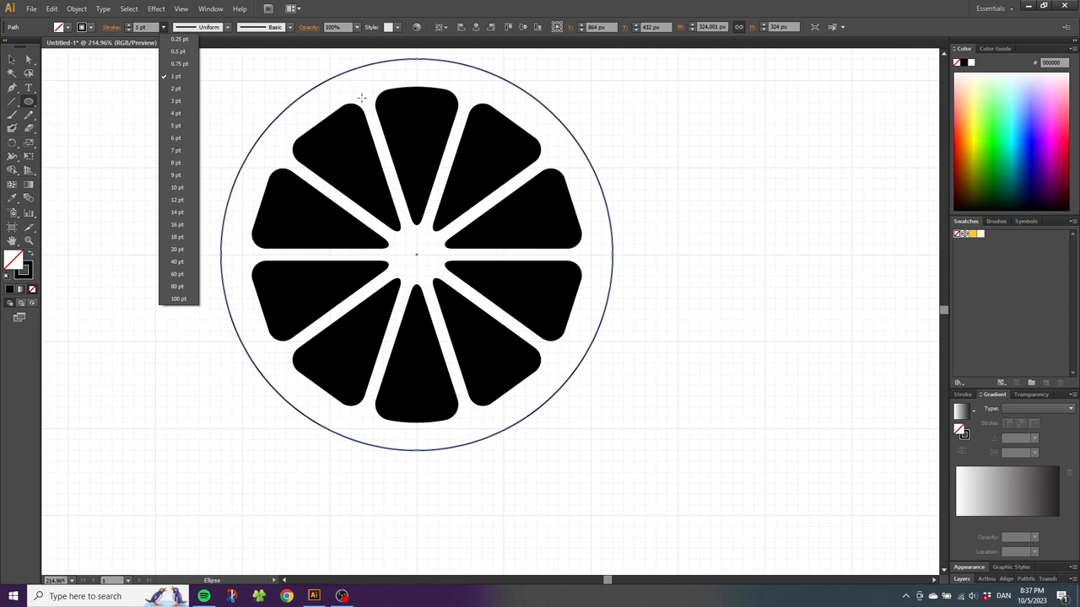
mouse_move(375, 128)
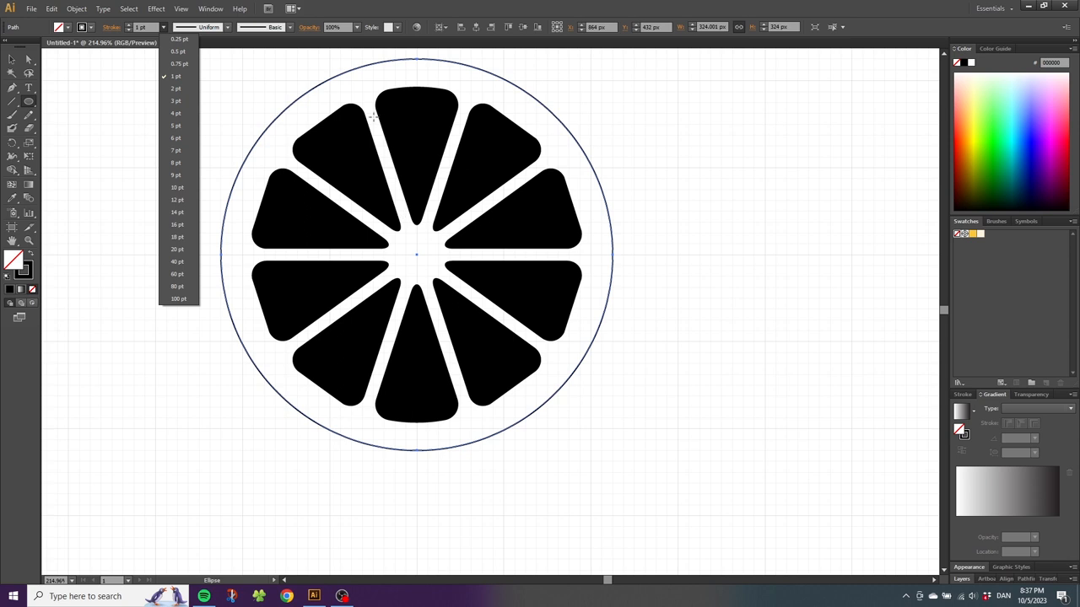
mouse_move(233, 149)
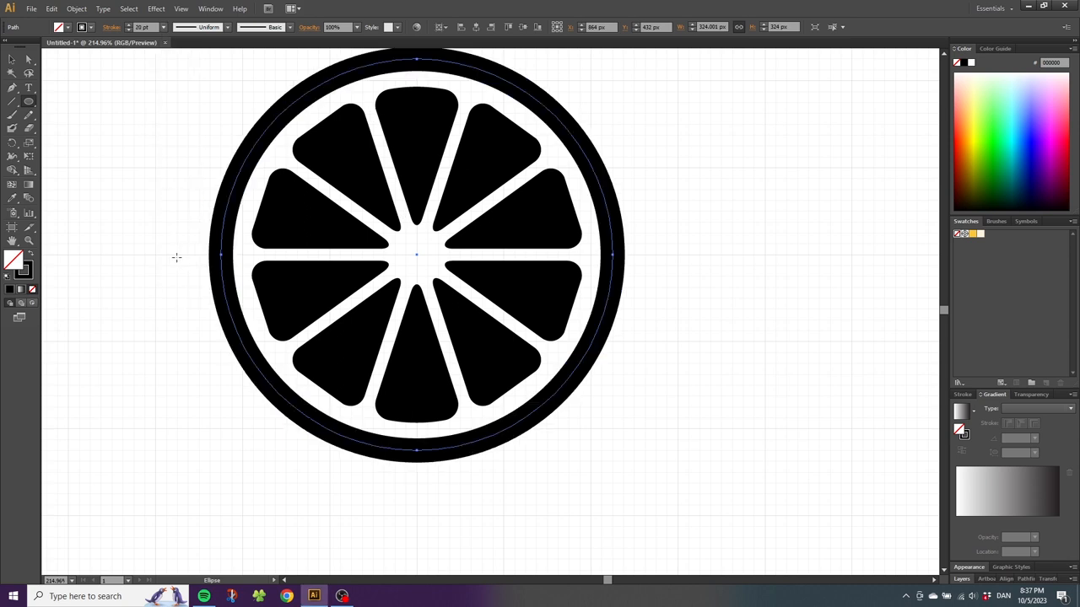
Expand the rind's fill and stroke into a solid filled ring around the wedges
click(76, 9)
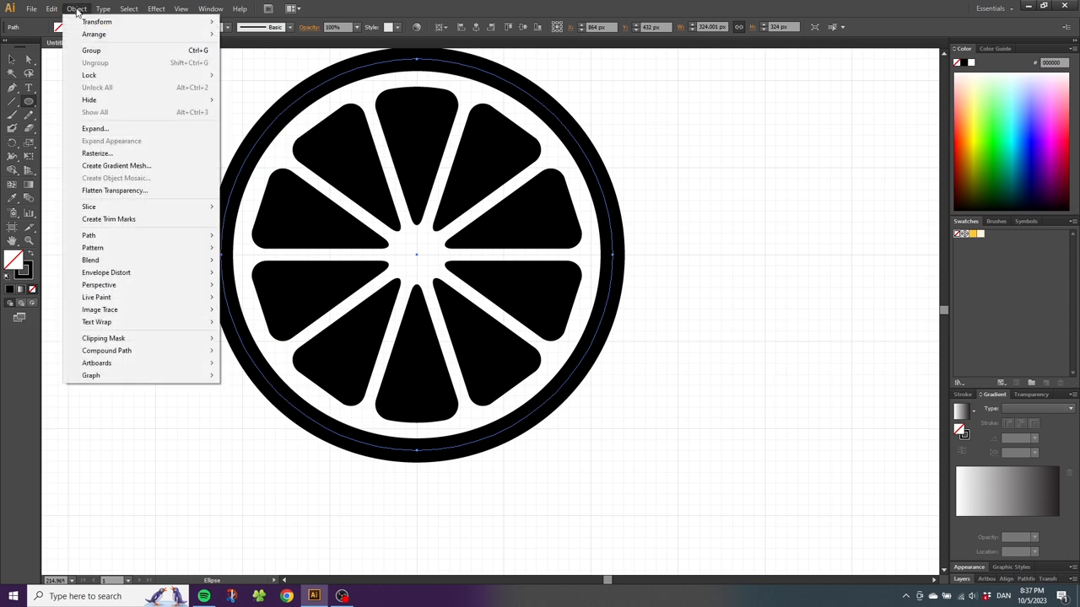
click(94, 128)
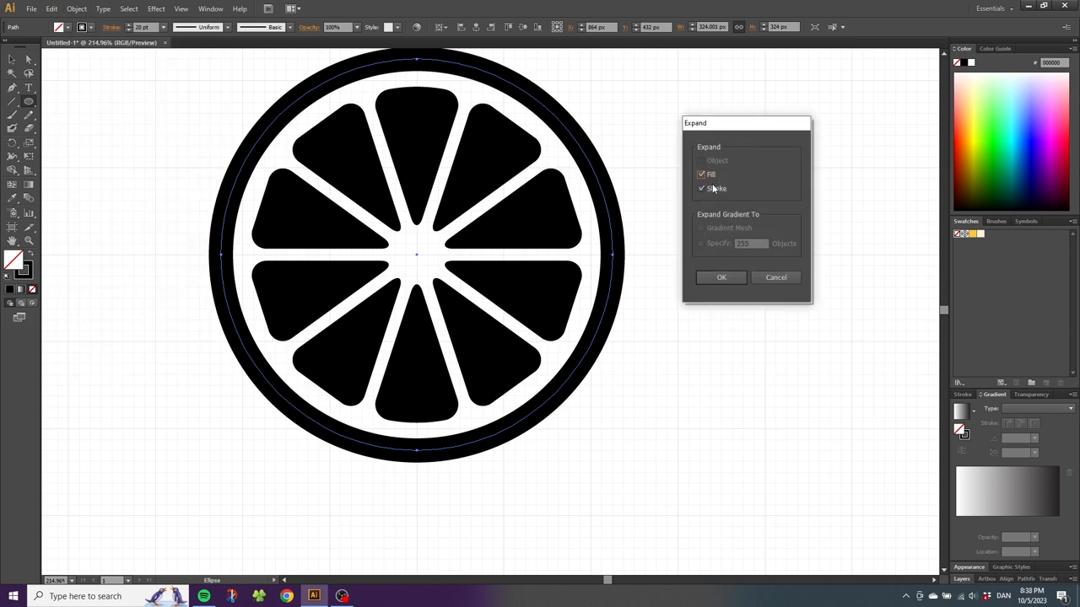
click(720, 277)
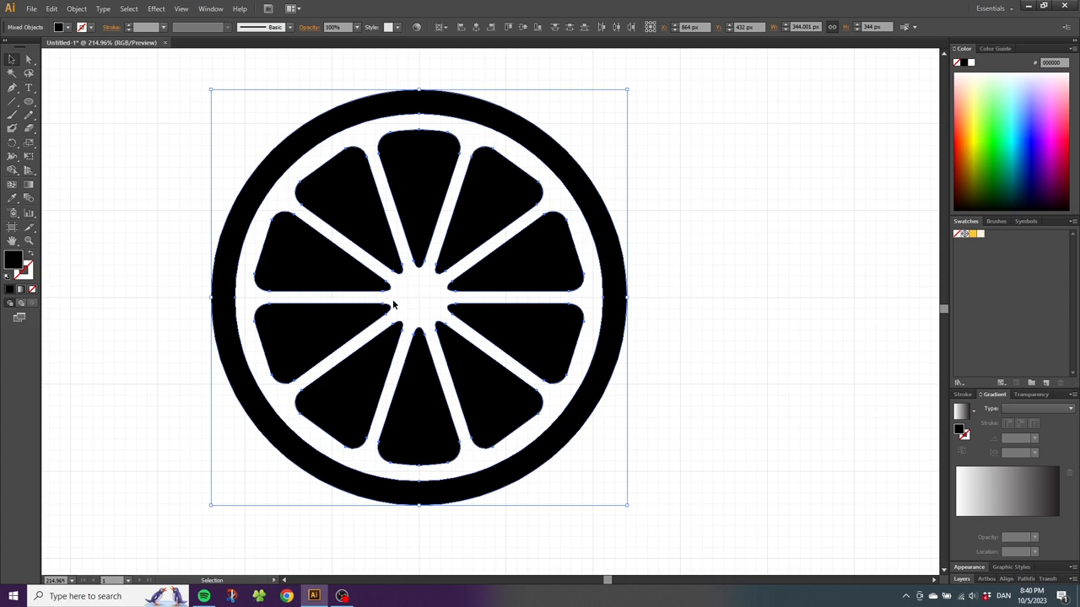
click(155, 9)
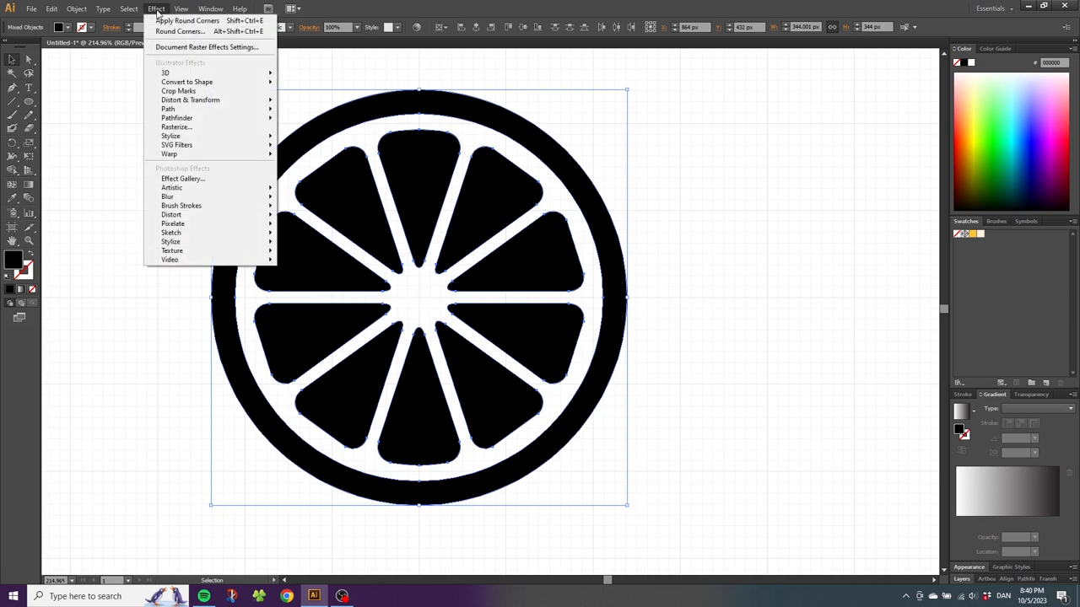
mouse_move(189, 100)
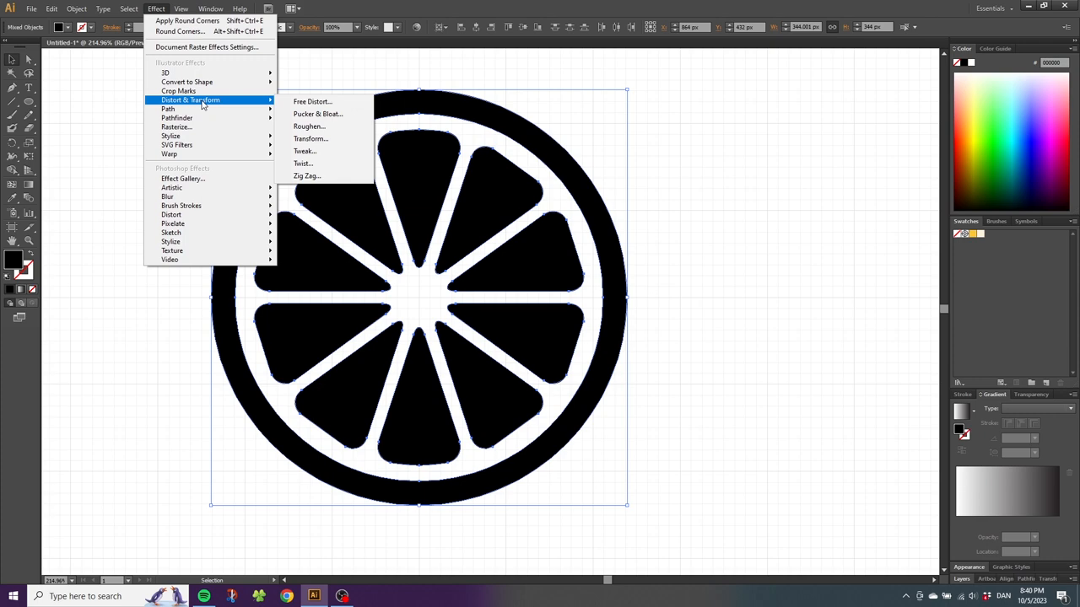
Roughen the slice with Absolute size 3 px, Detail 5/in and Smooth points, previewed then applied
click(309, 125)
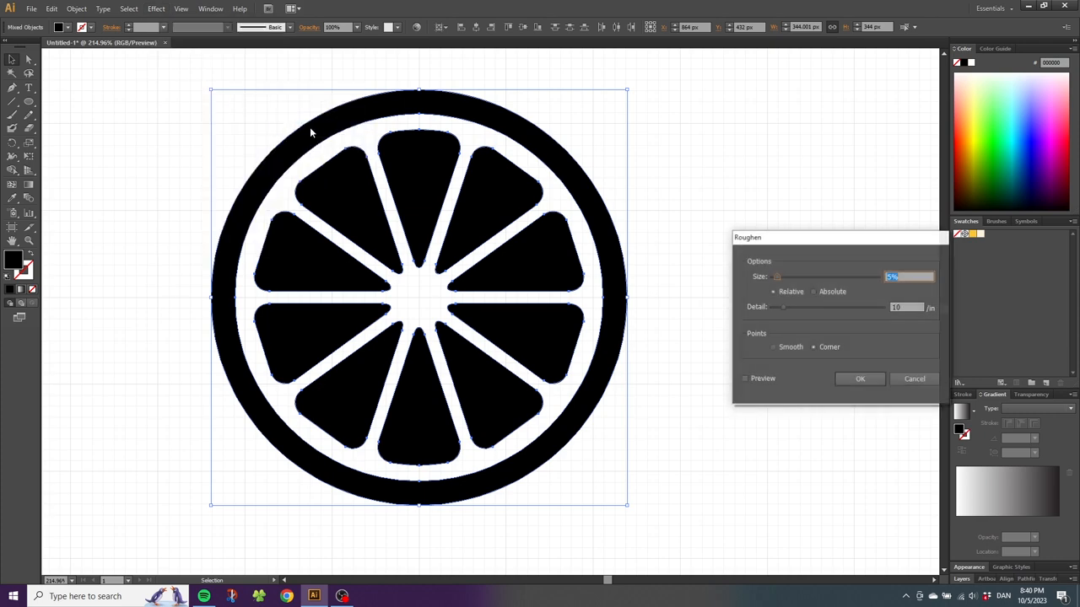
click(745, 378)
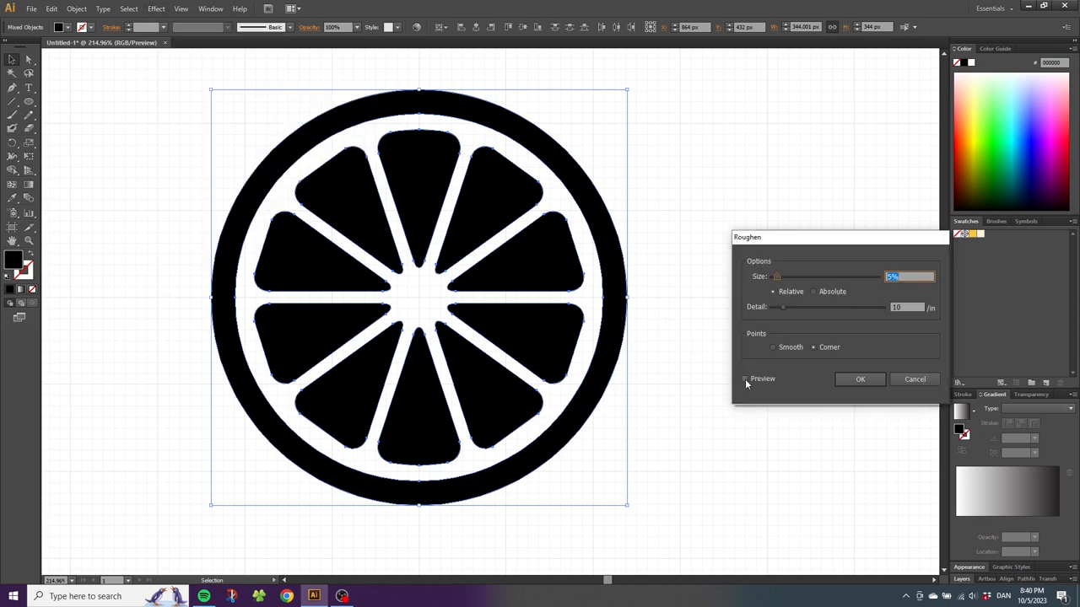
click(746, 378)
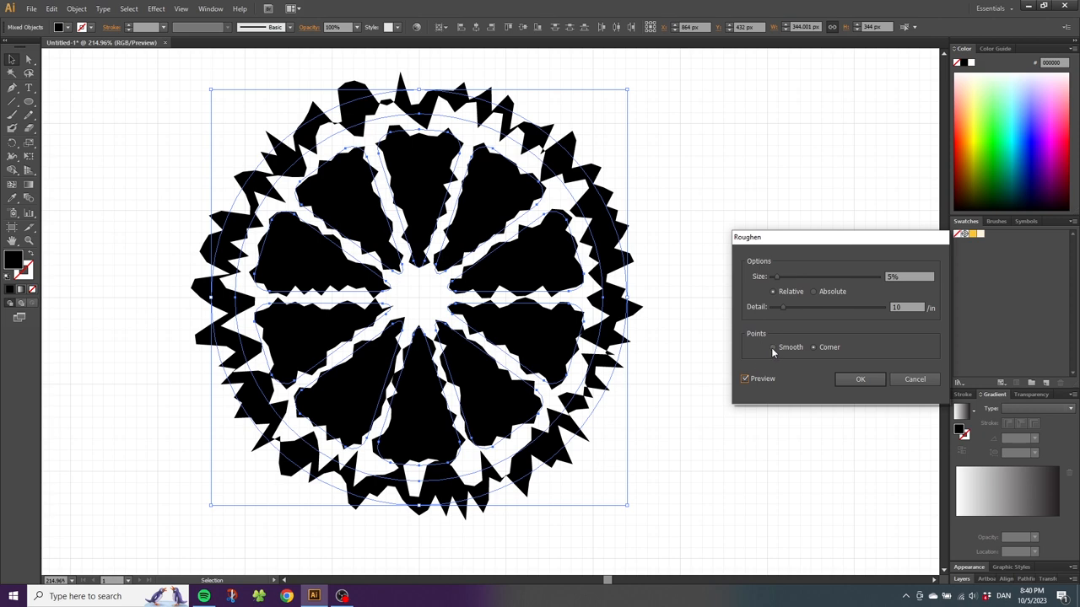
click(813, 291)
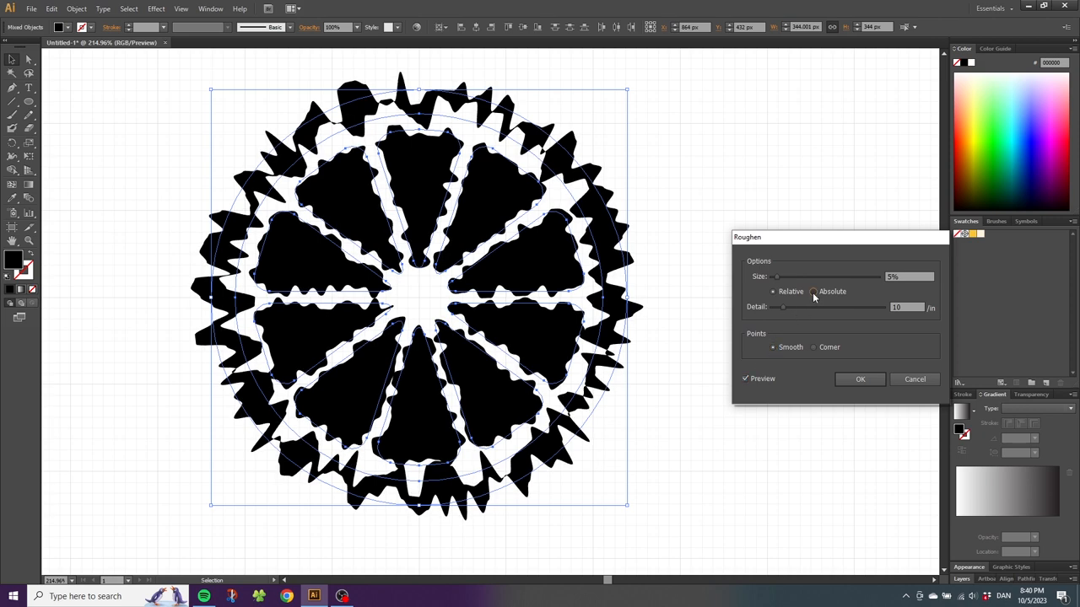
click(813, 290)
text(3)
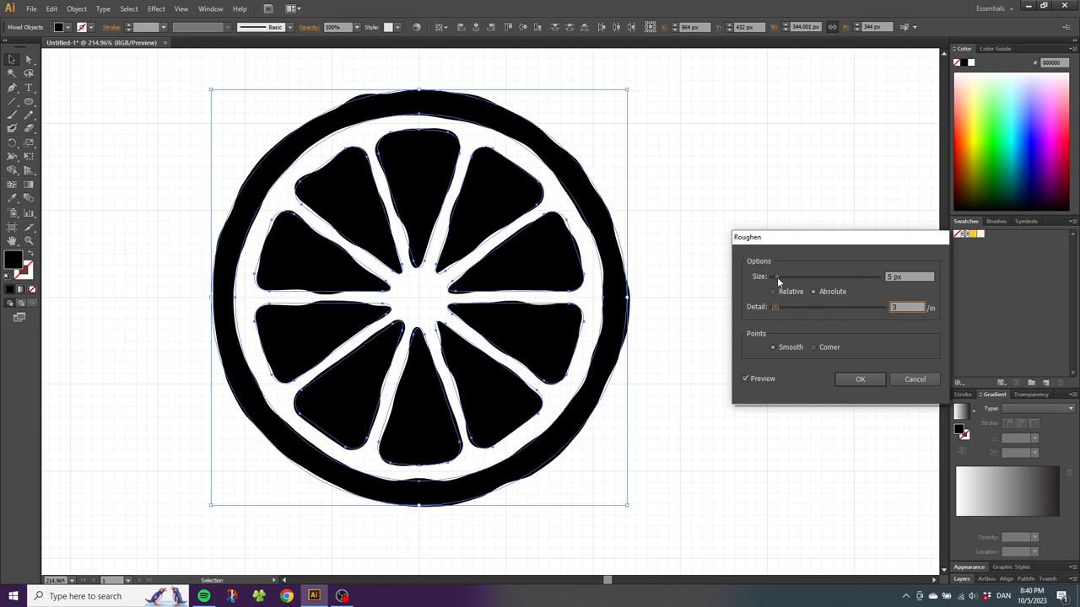
drag(776, 277, 773, 277)
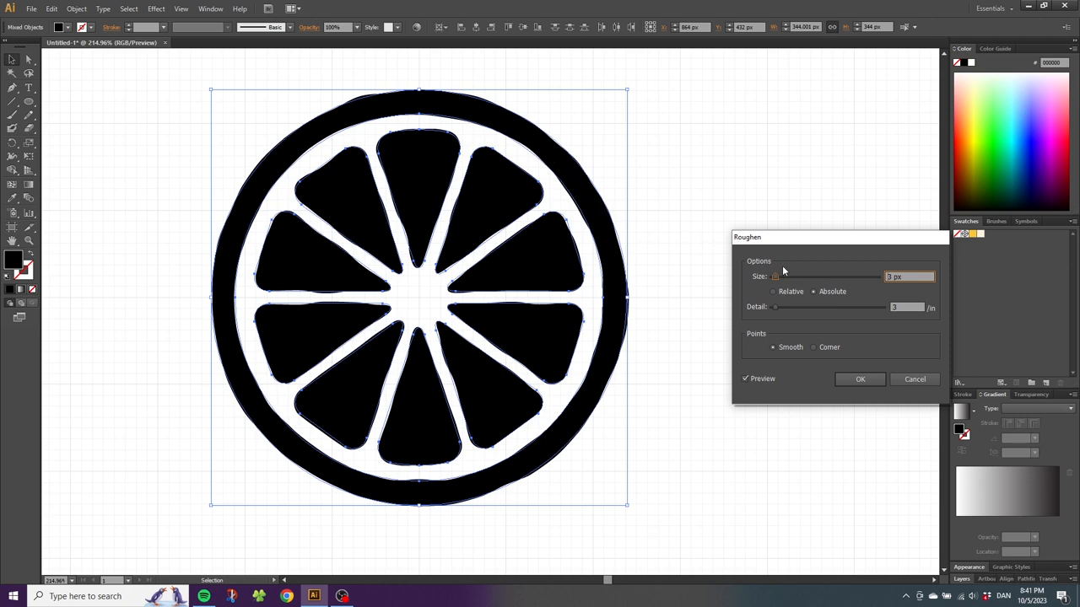
mouse_move(778, 272)
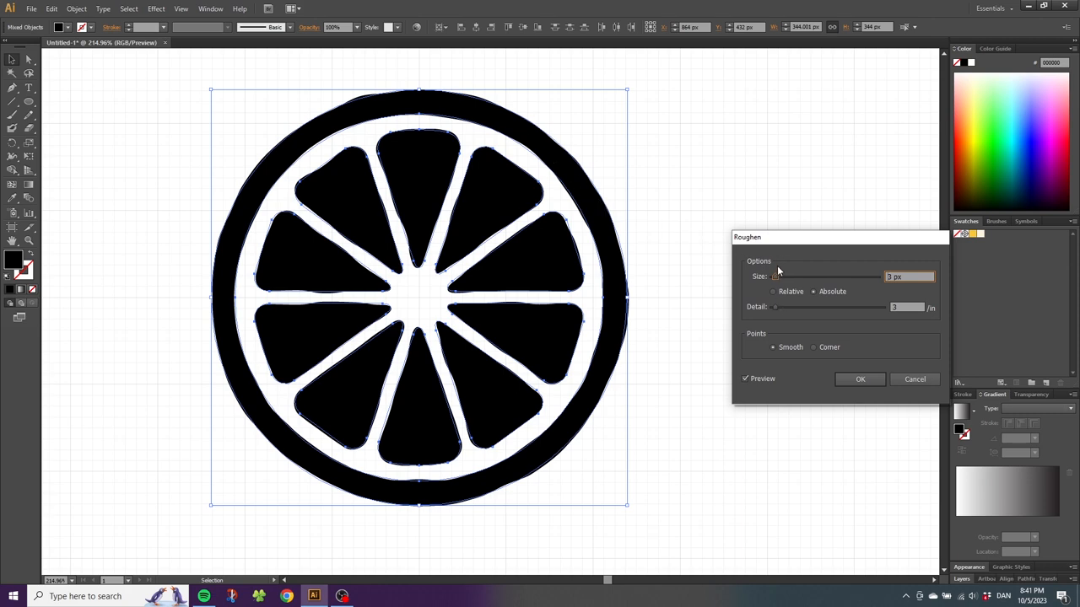
click(860, 378)
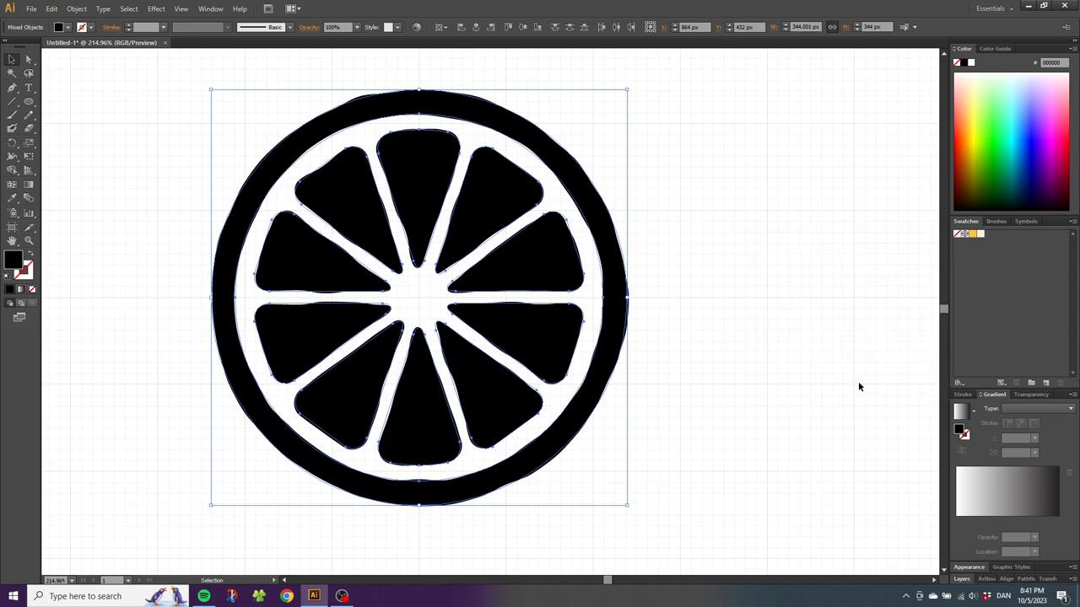
mouse_move(316, 317)
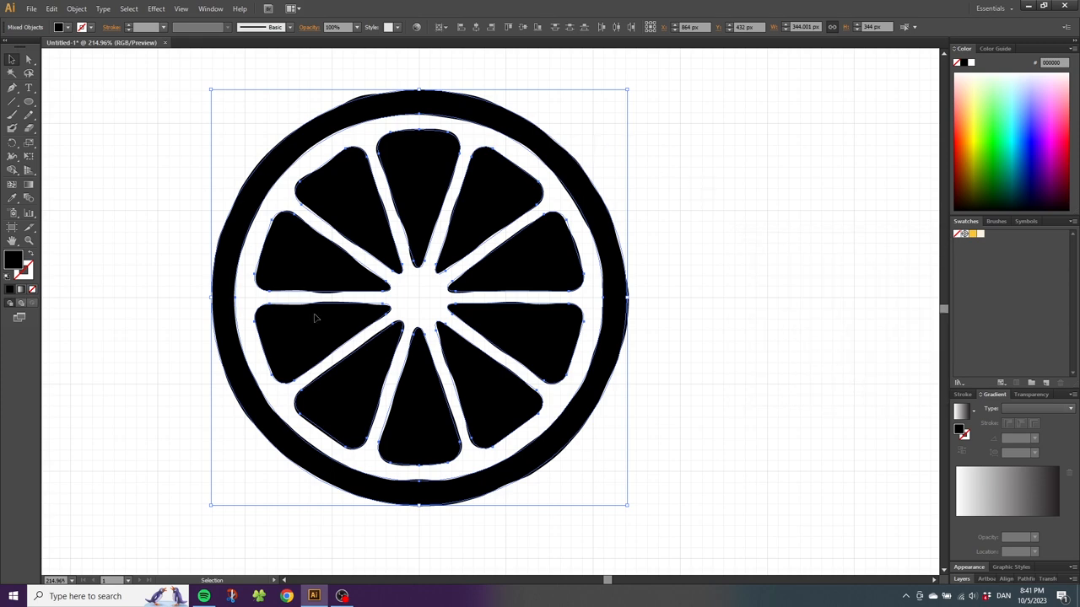
Expand the roughened slice into editable paths and group it as one yellow shape
click(76, 9)
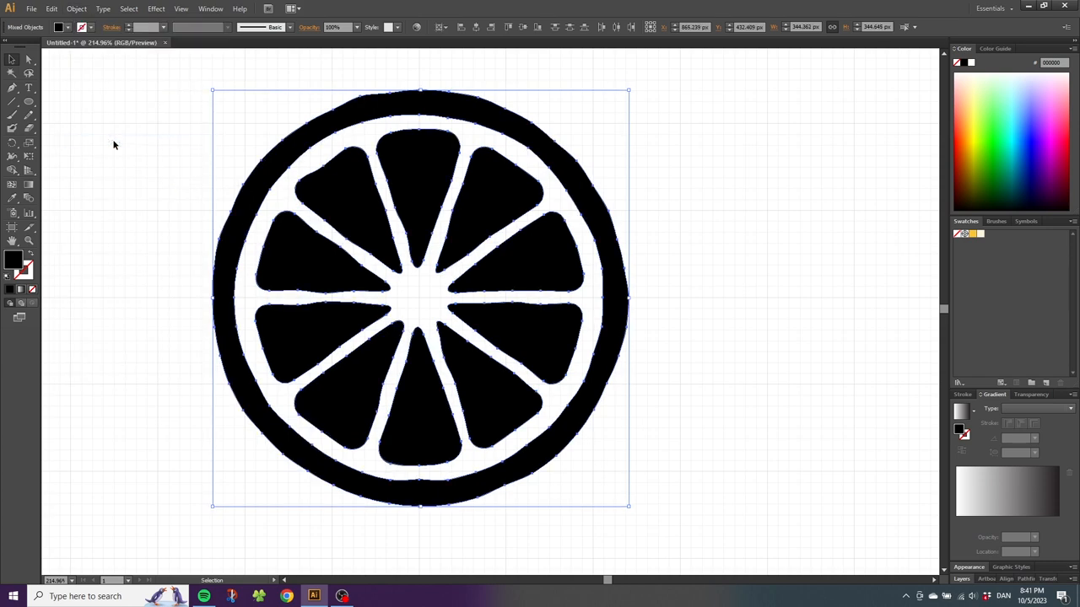
mouse_move(948, 243)
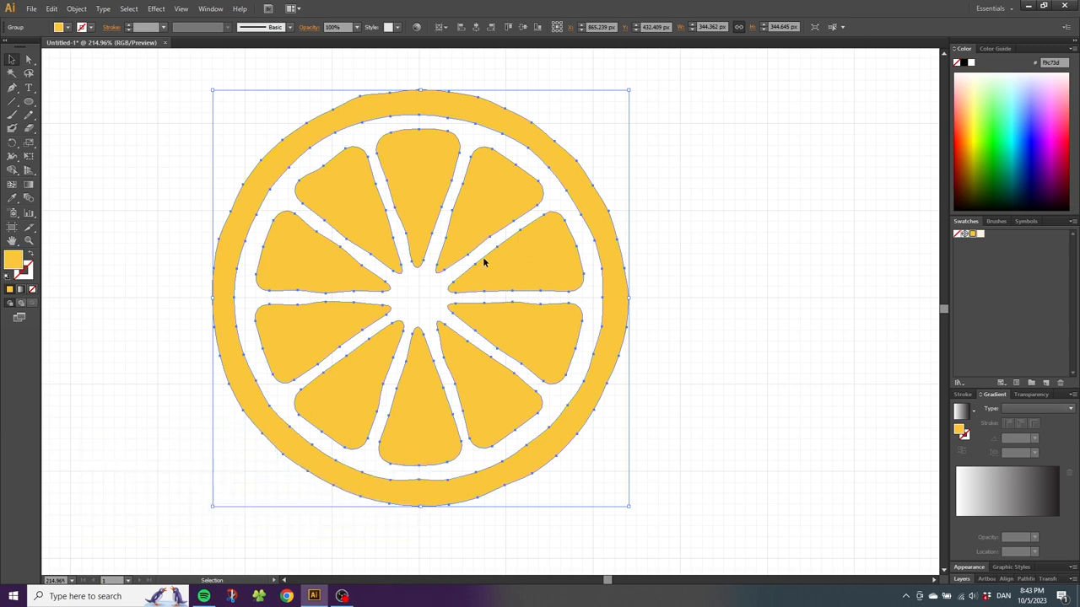
mouse_move(142, 172)
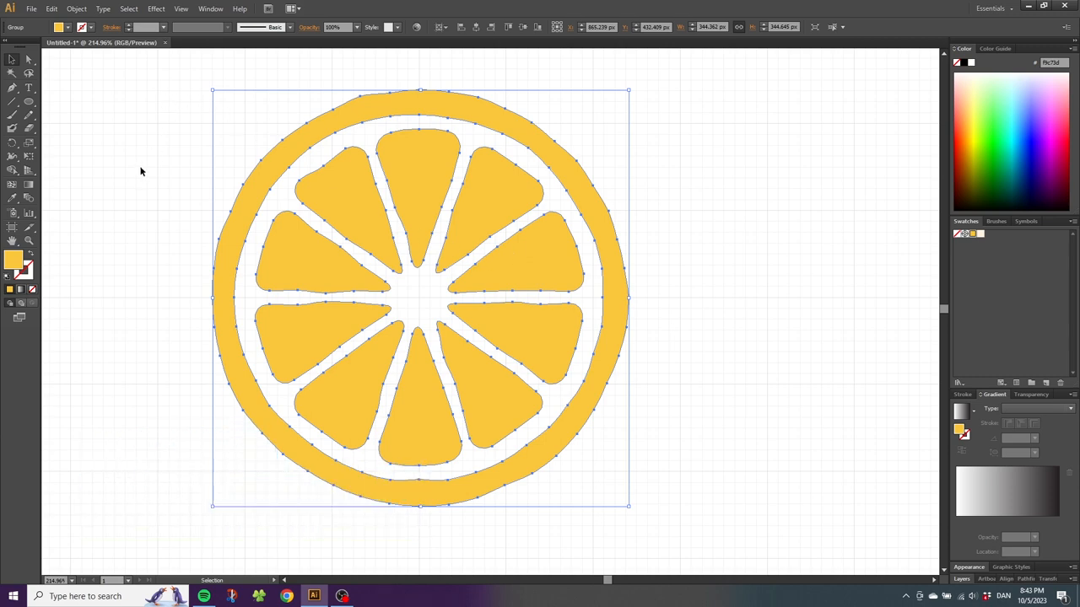
click(181, 8)
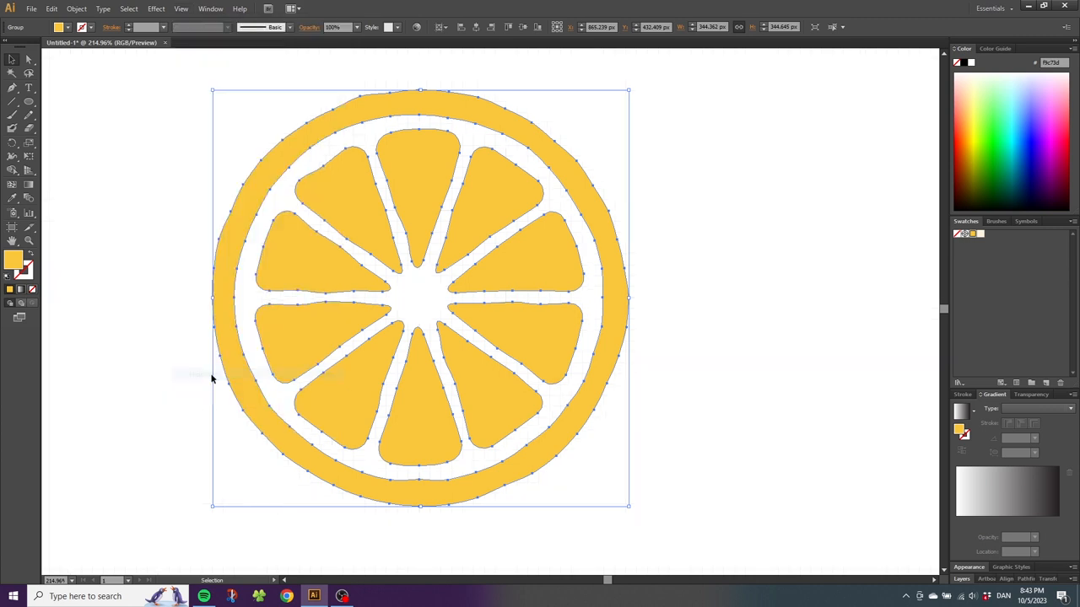
click(180, 8)
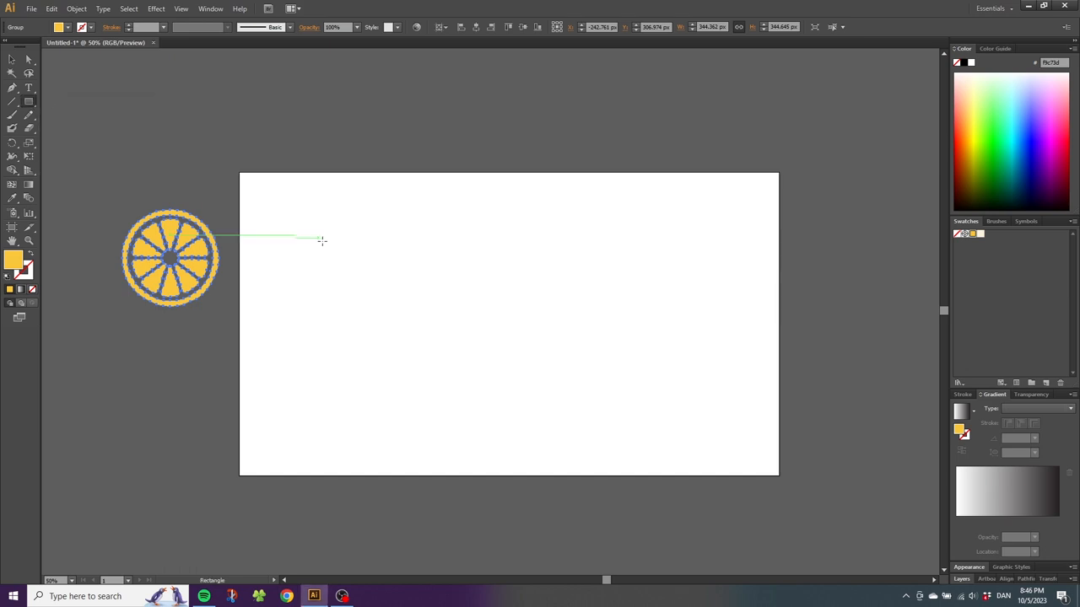
mouse_move(415, 275)
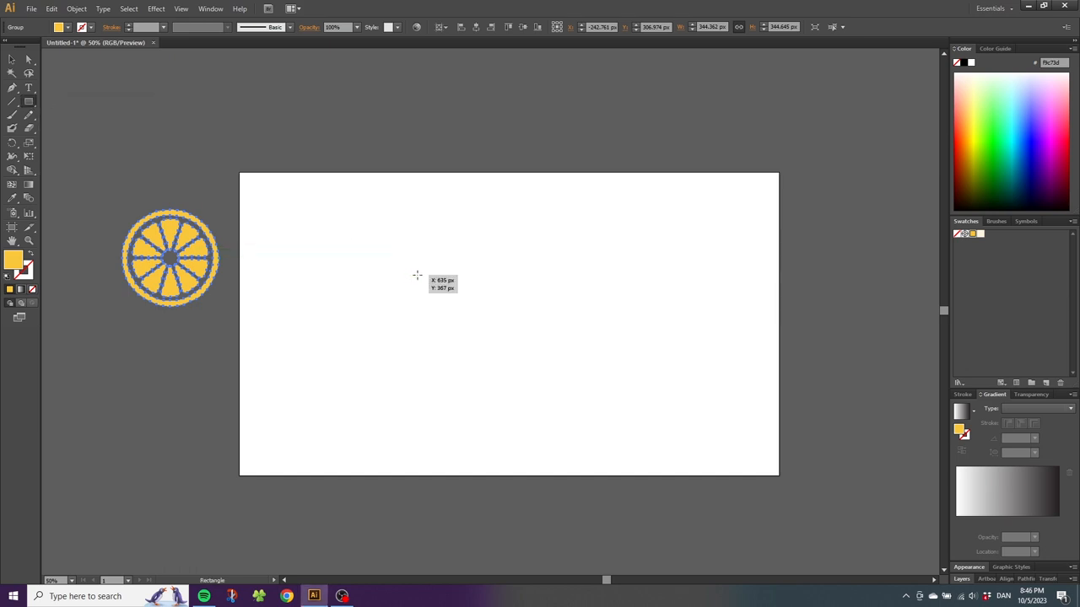
Draw a square in the middle of the artboard with its fill removed
drag(417, 275, 507, 362)
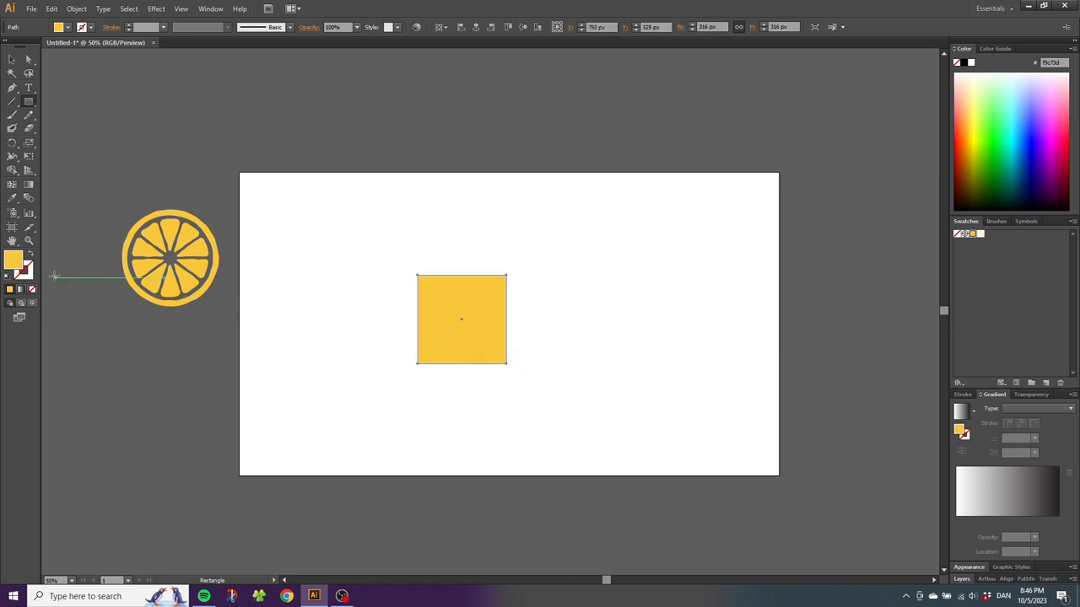
click(31, 256)
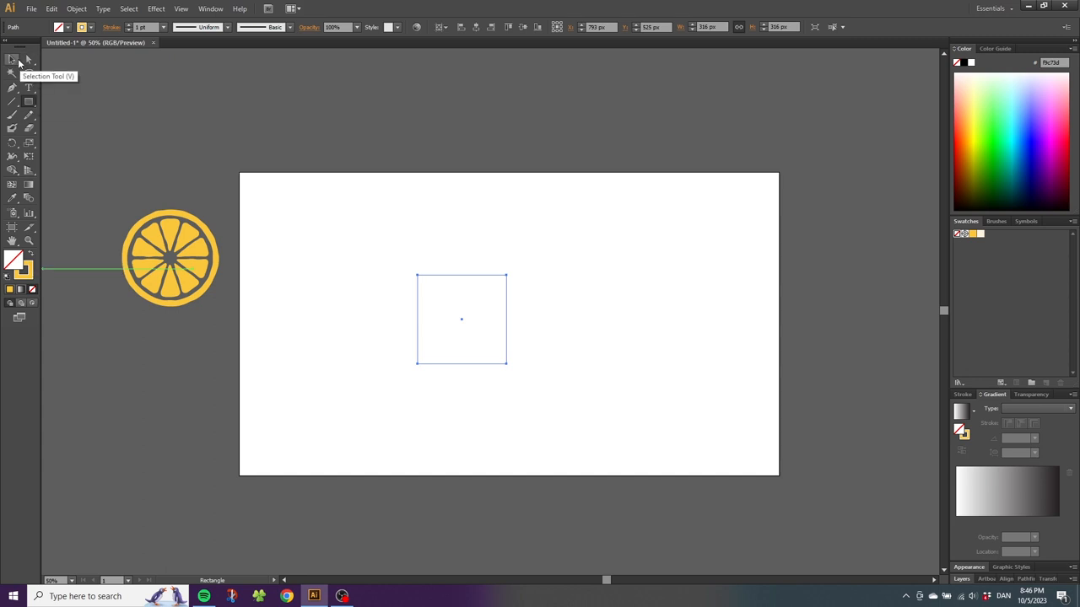
click(14, 59)
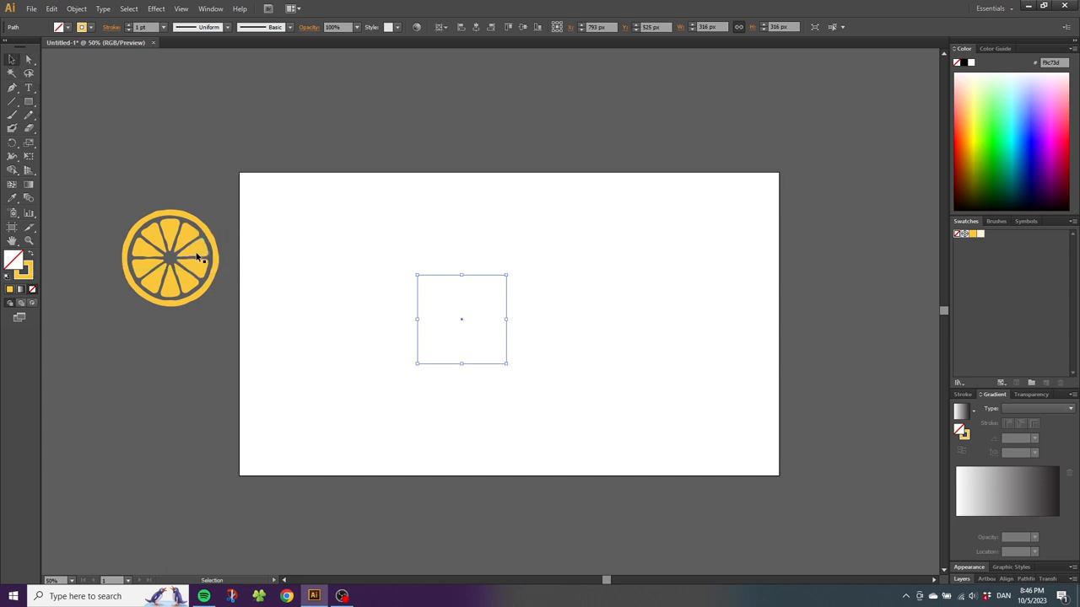
Place a smaller copy of the orange slice inside the square
click(169, 257)
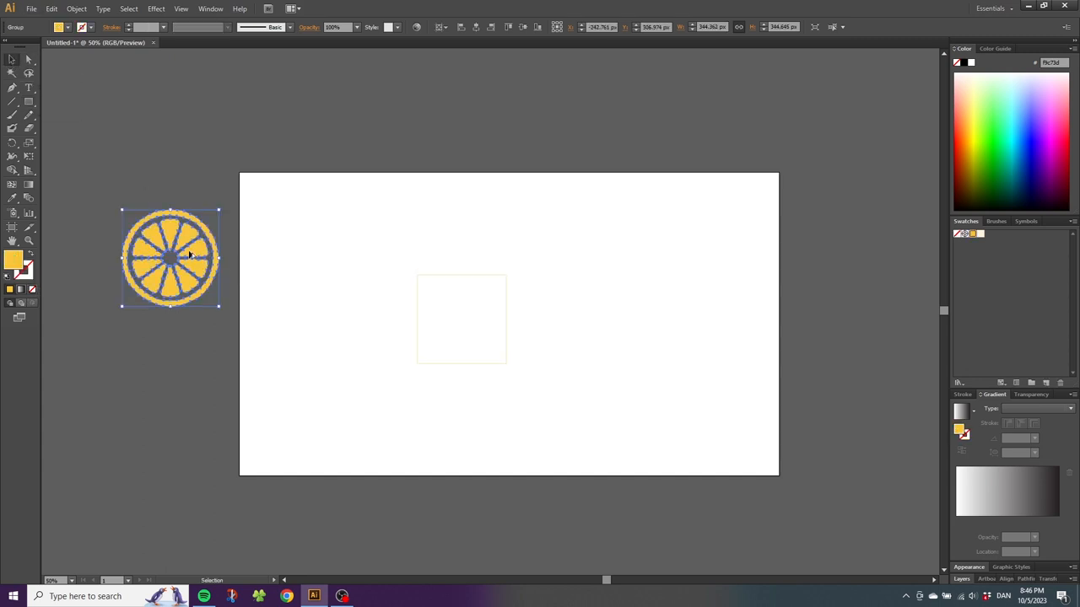
drag(169, 256, 273, 278)
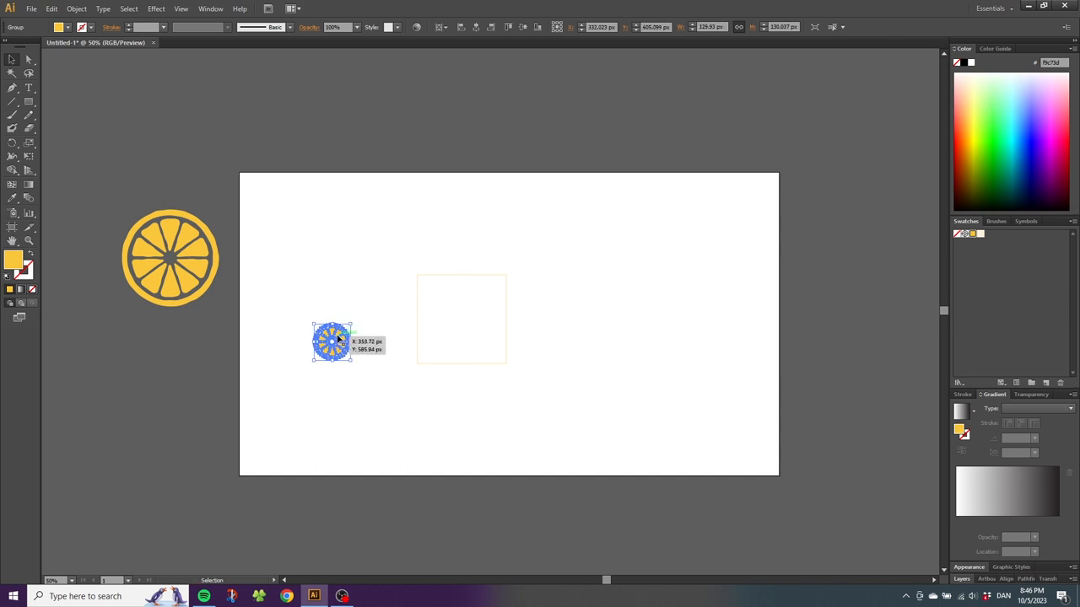
drag(330, 340, 447, 324)
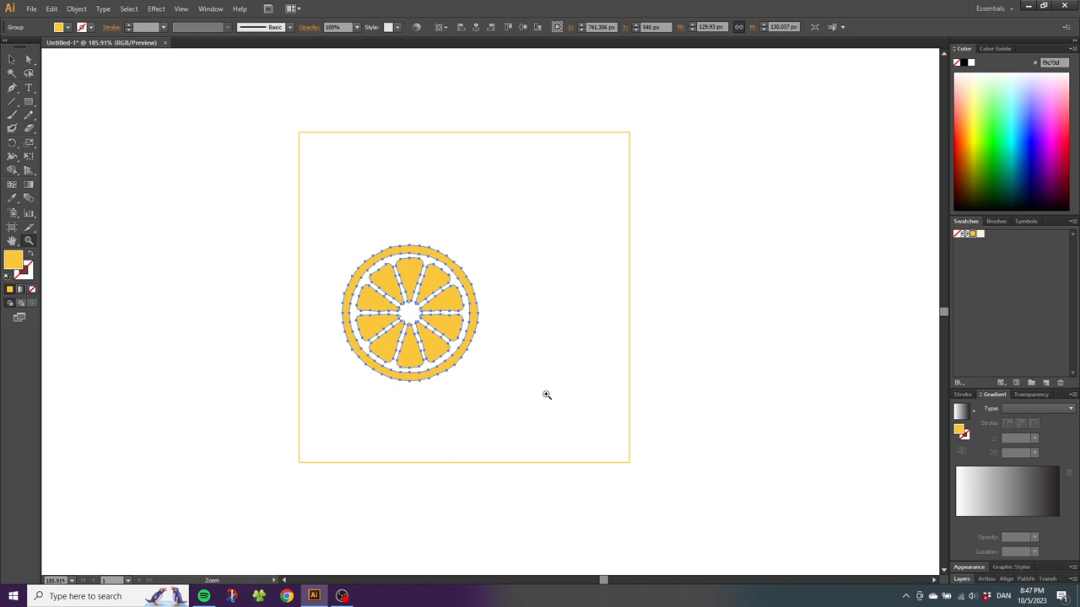
mouse_move(547, 392)
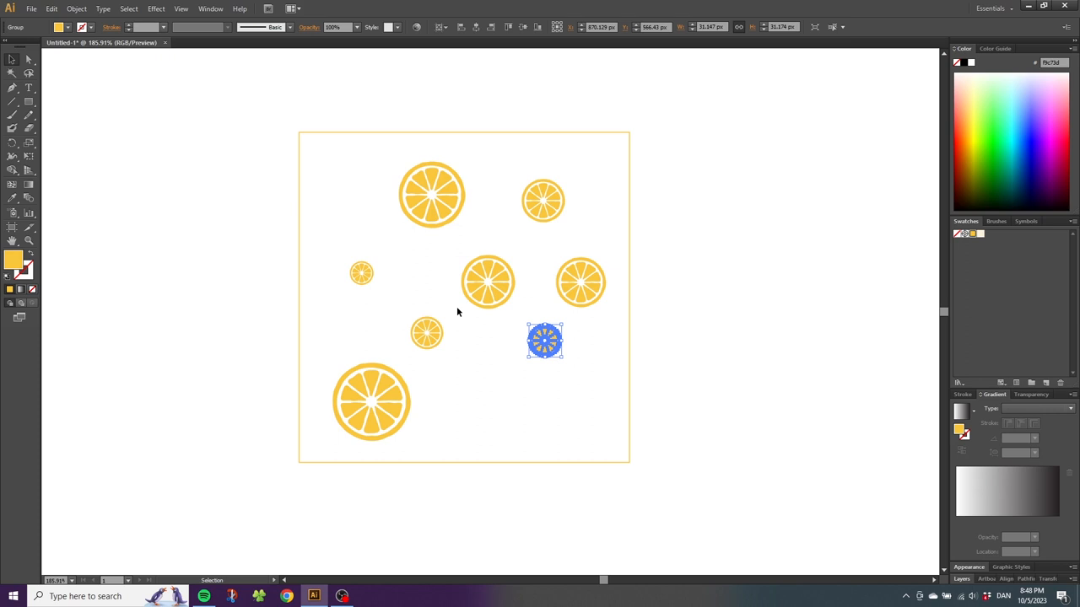
Position another slice copy within the square to complete the scattered tile
drag(543, 341, 378, 251)
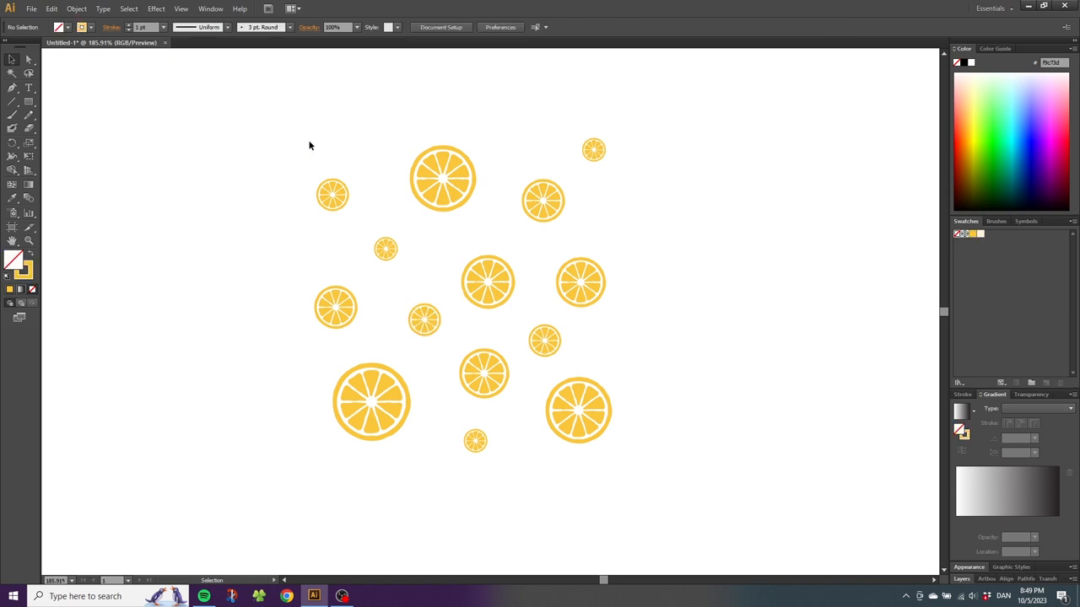
click(76, 8)
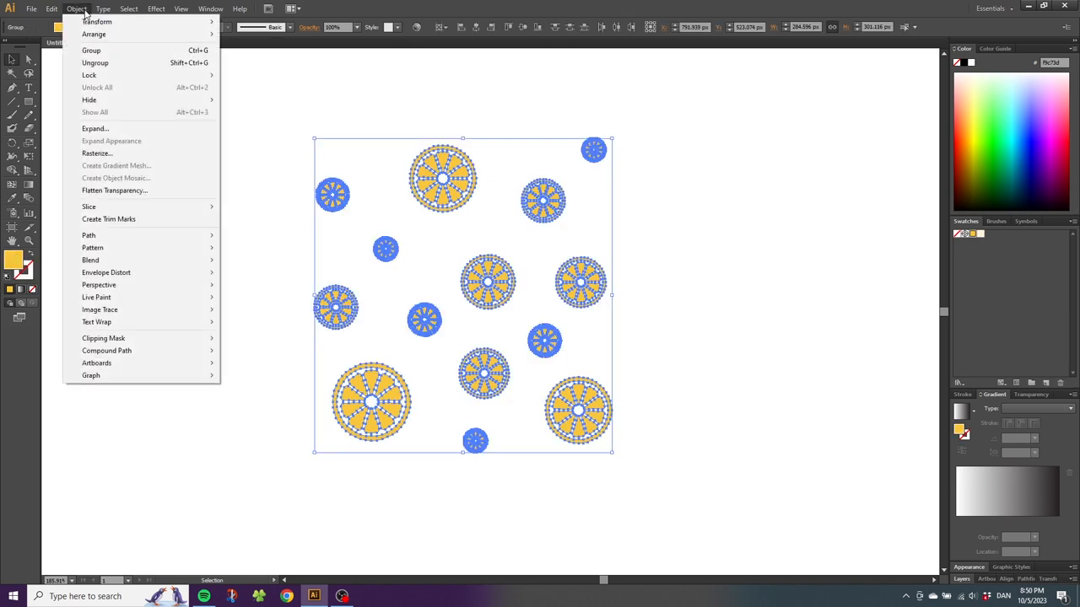
mouse_move(93, 247)
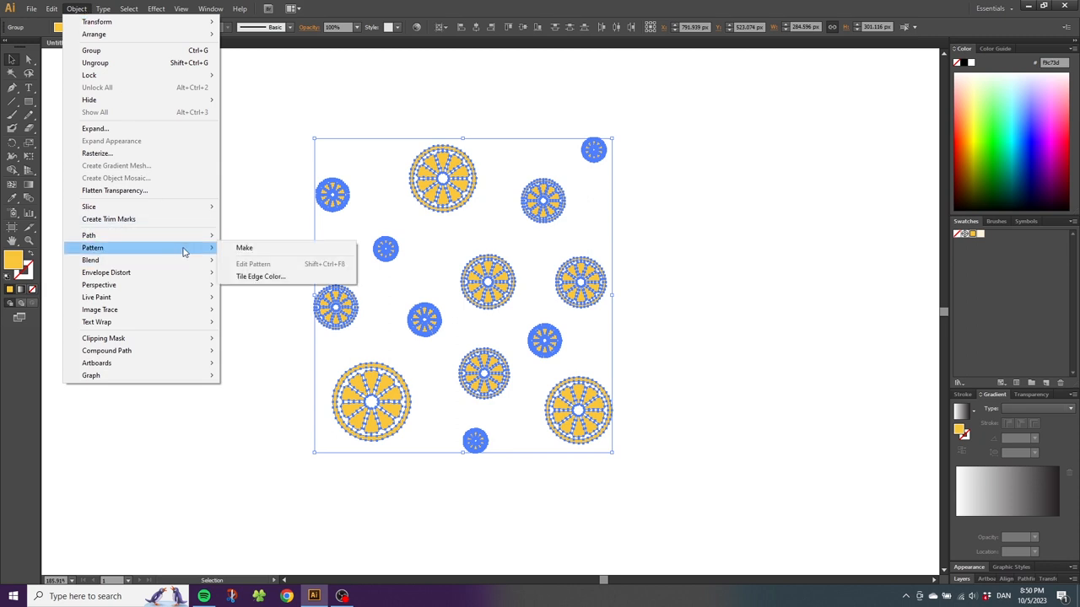
Convert the slice arrangement into a repeating pattern via Object > Pattern > Make
click(243, 247)
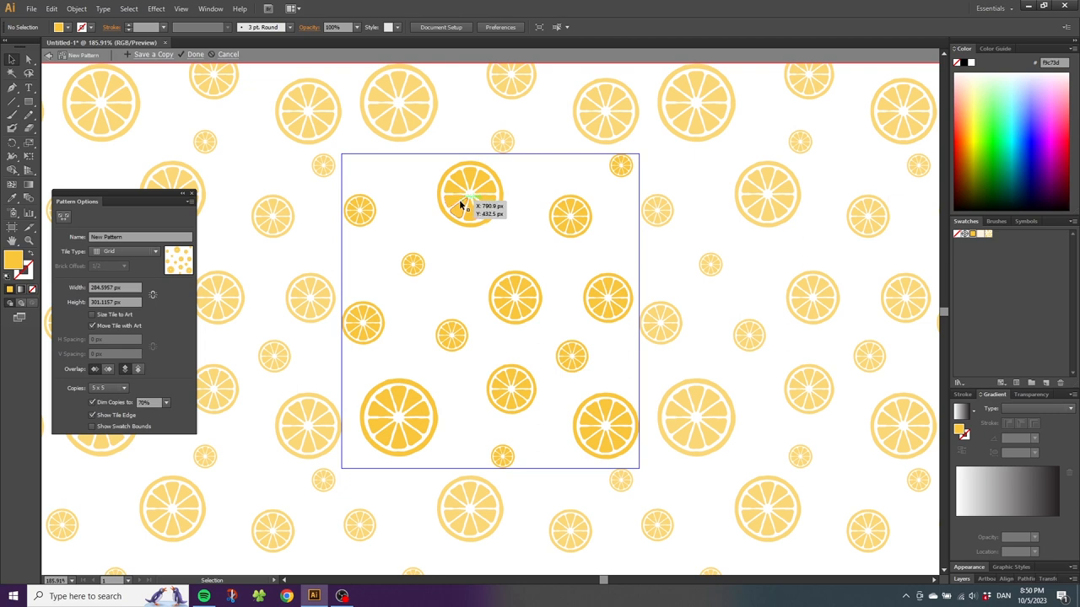
mouse_move(459, 202)
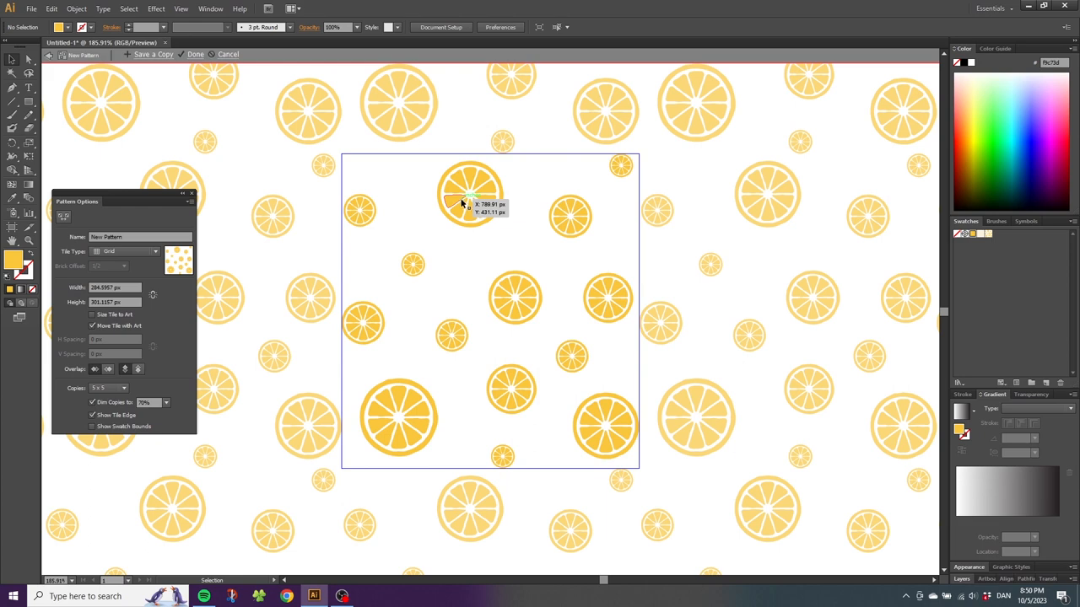
mouse_move(432, 202)
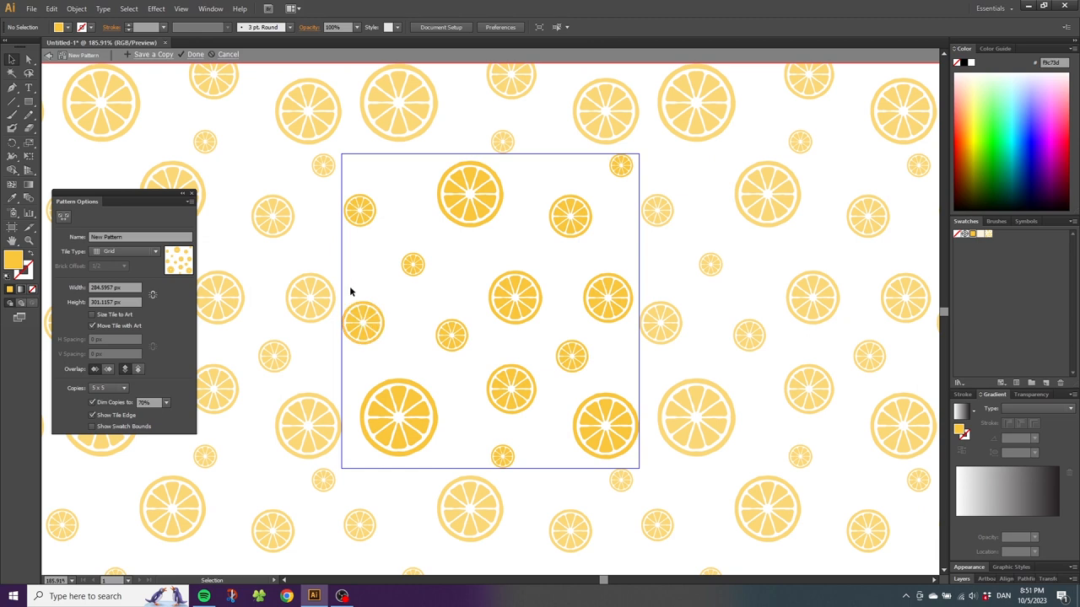
Move an edge slice inward to fill gaps in the tile, then save the pattern as a swatch
click(361, 323)
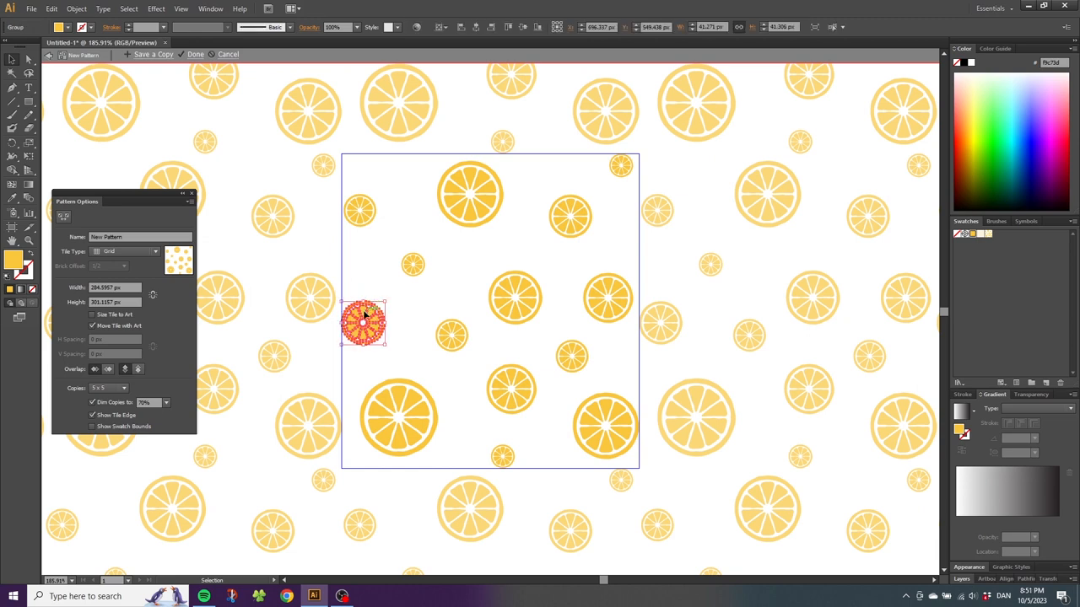
drag(362, 324, 384, 317)
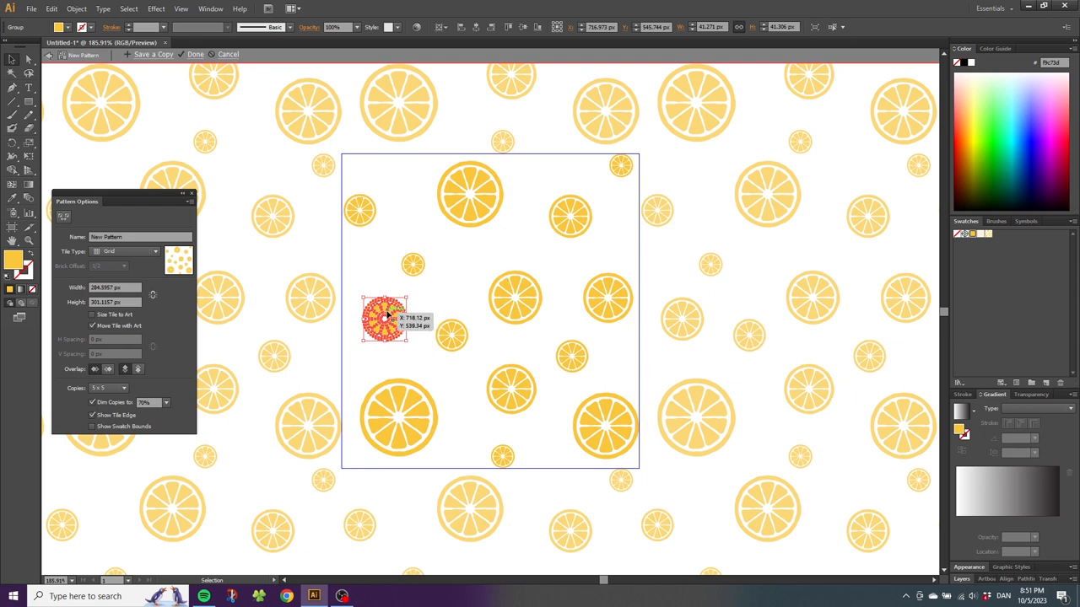
drag(385, 318, 500, 388)
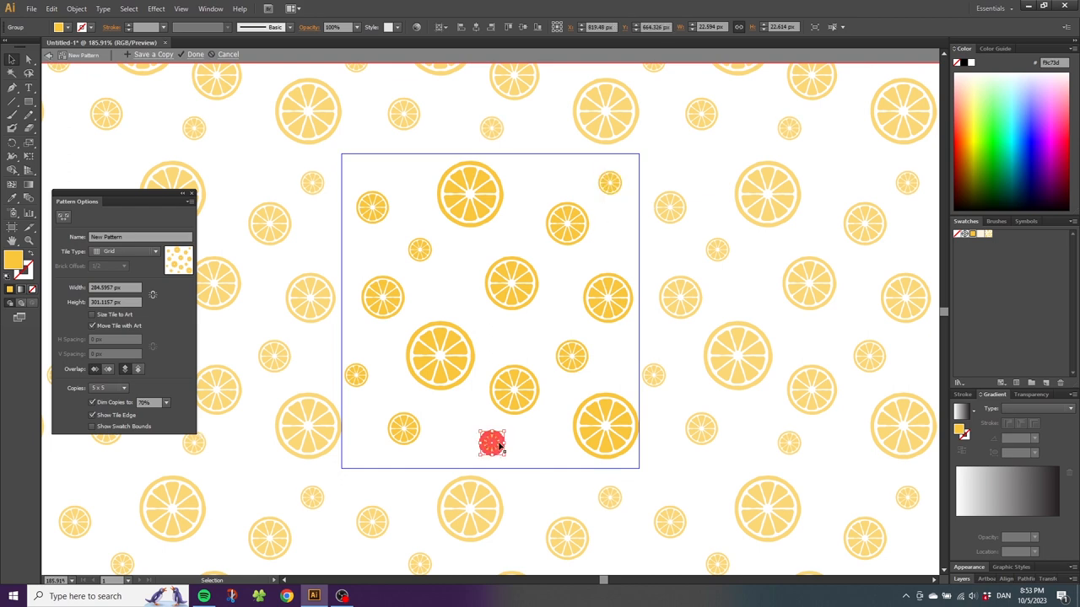
drag(492, 442, 614, 432)
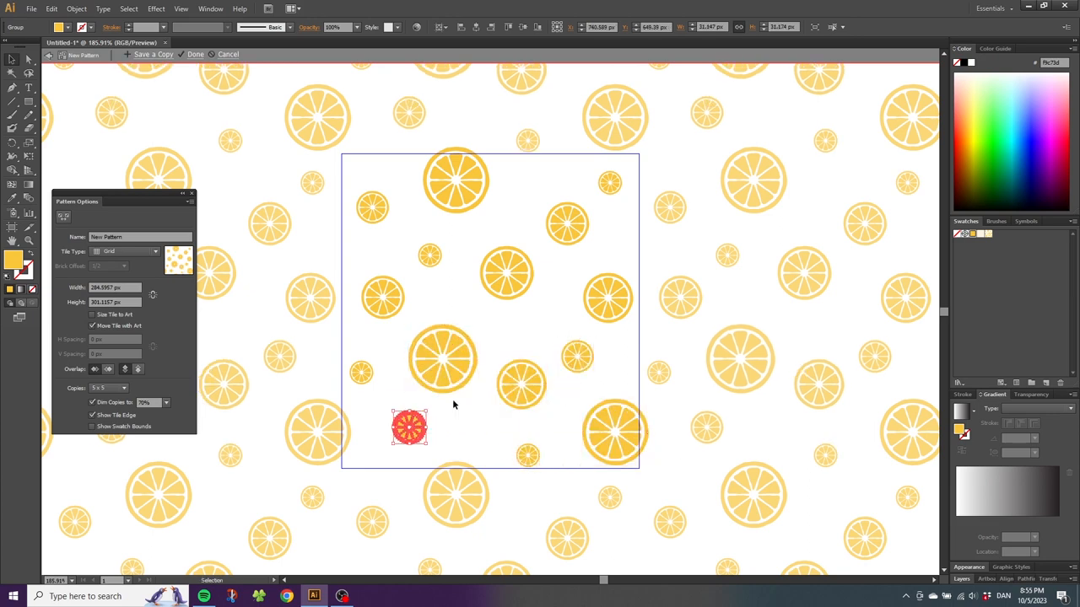
mouse_move(481, 402)
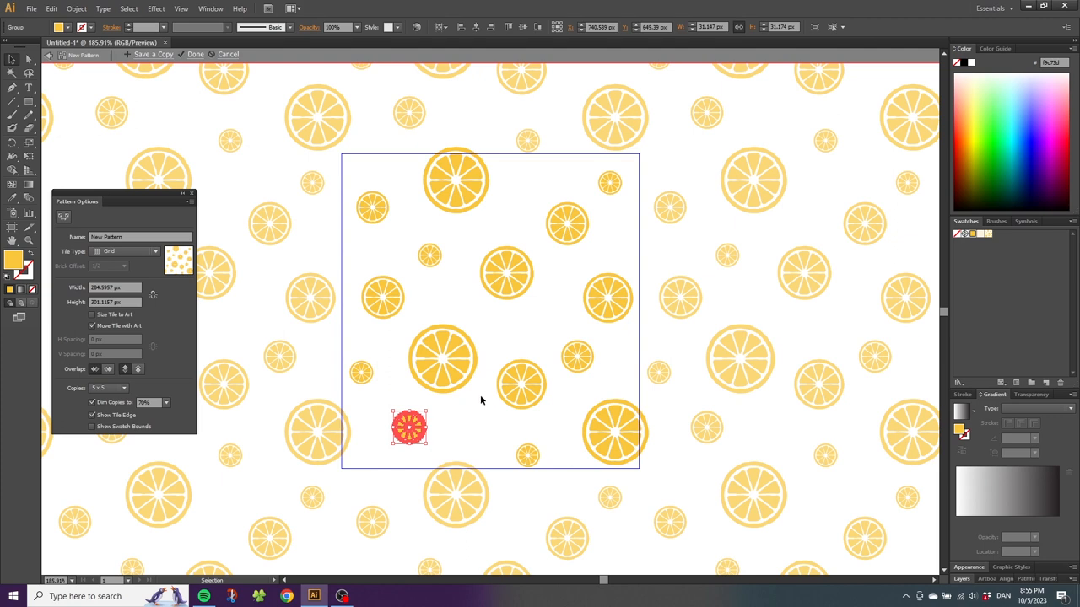
mouse_move(462, 381)
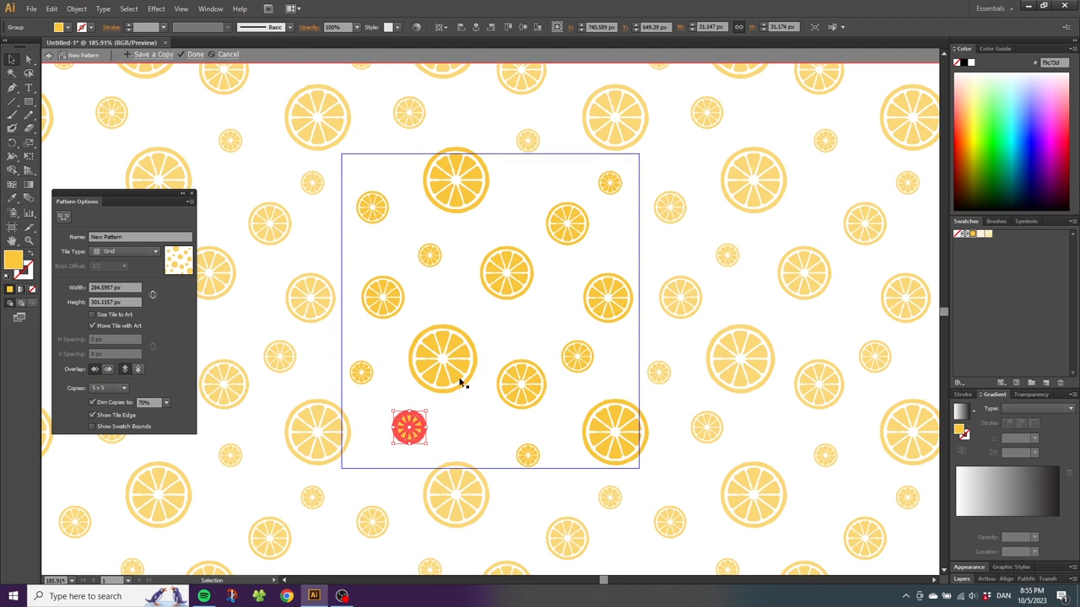
click(196, 54)
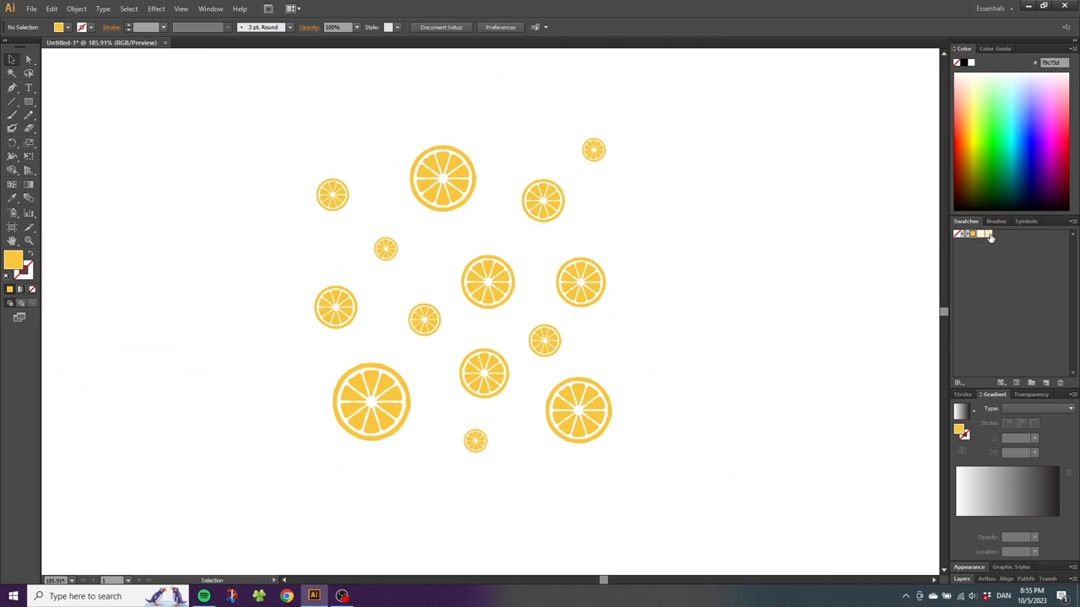
mouse_move(44, 247)
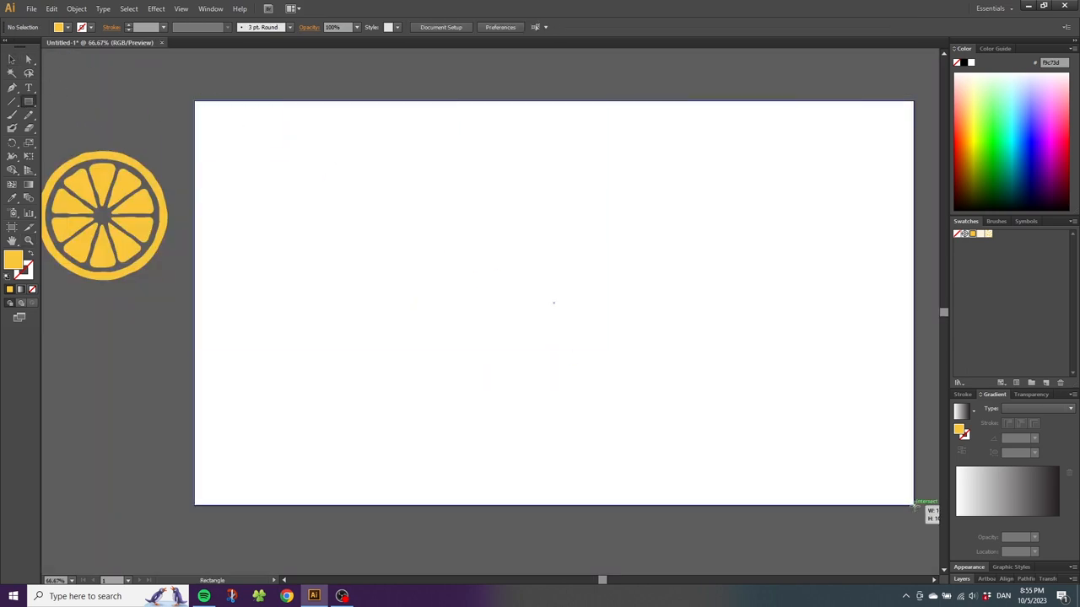
Draw a pale cream (#fcf3de) rectangle covering the whole artboard as the background
drag(195, 102, 911, 503)
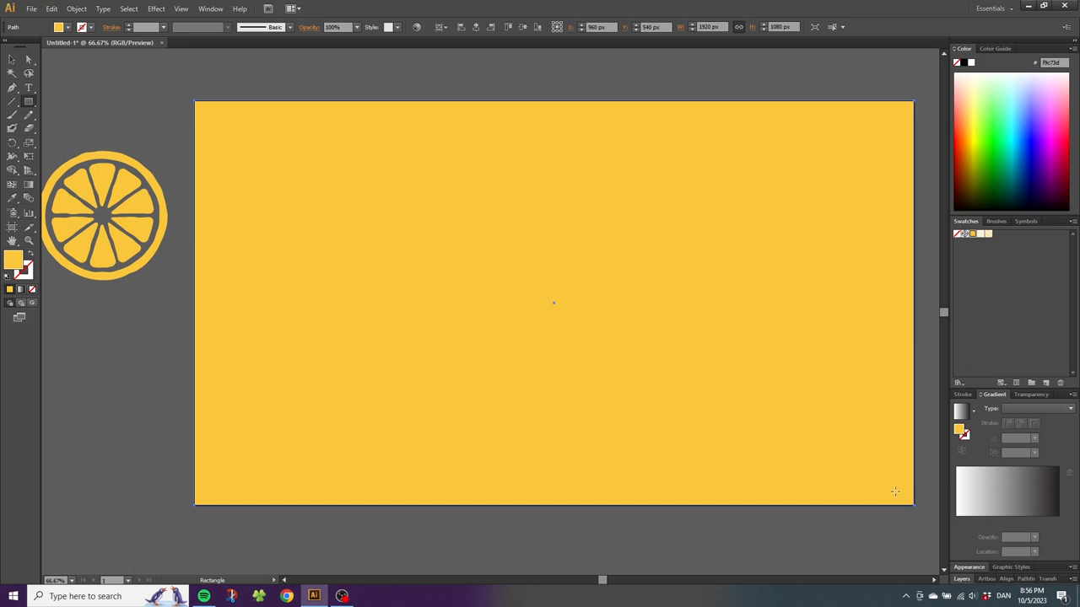
mouse_move(899, 483)
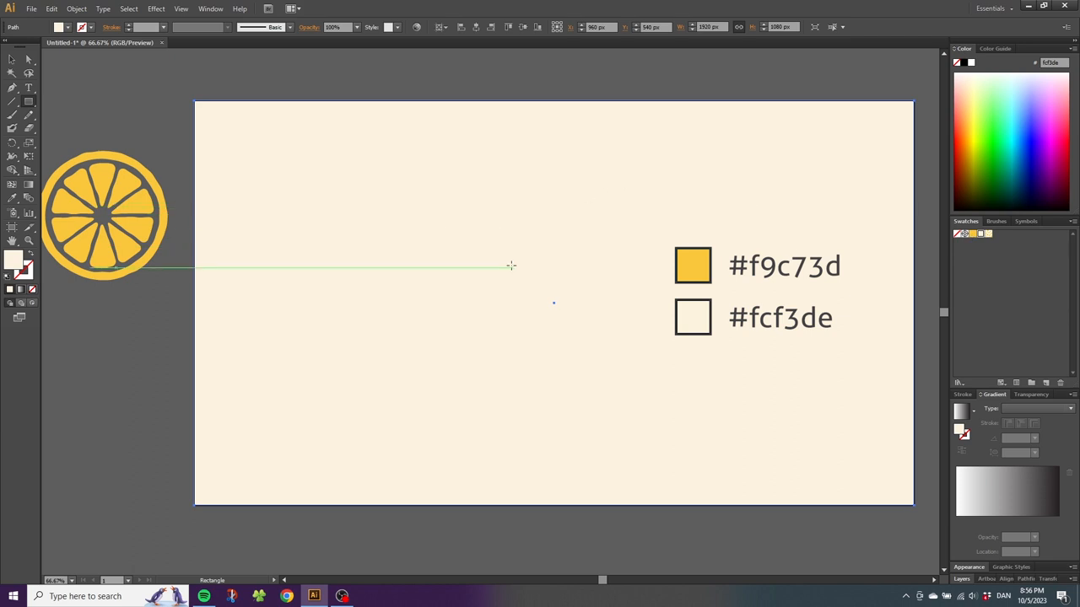
click(50, 9)
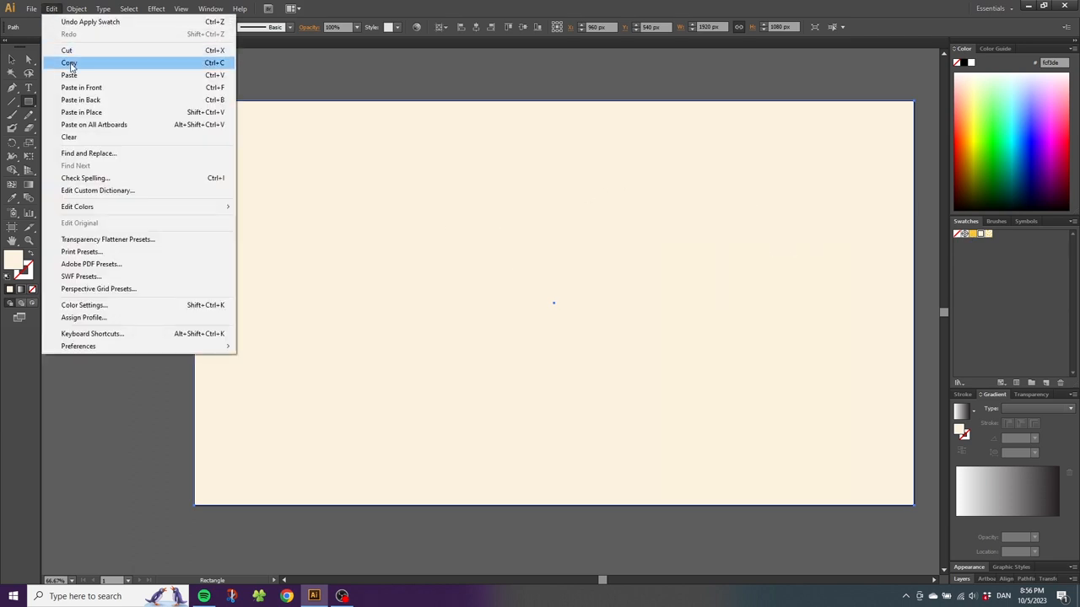